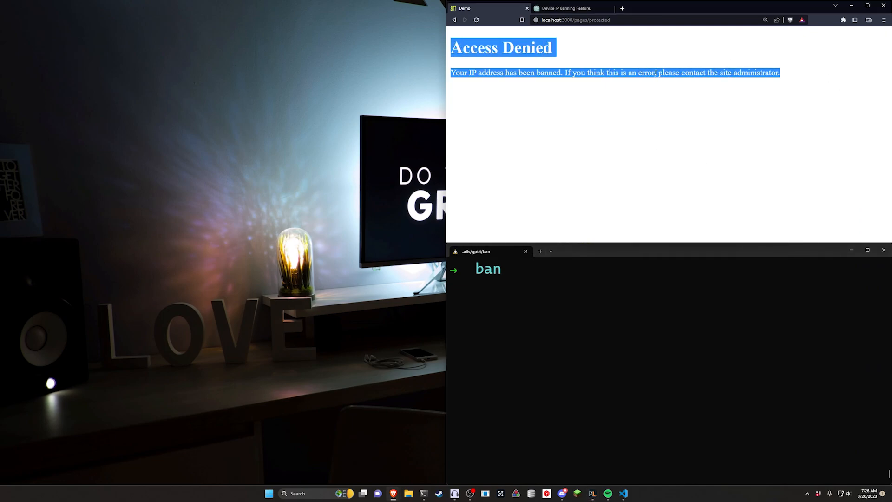
mouse_move(825, 79)
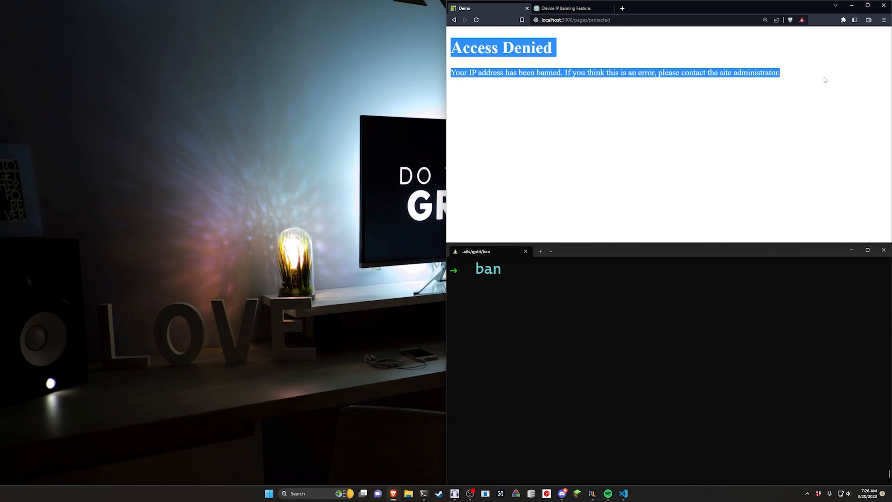
mouse_move(817, 46)
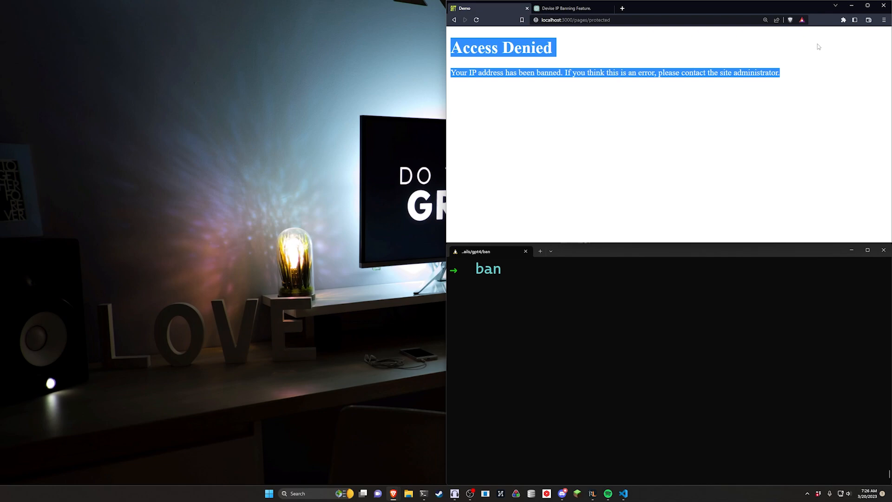
mouse_move(851, 122)
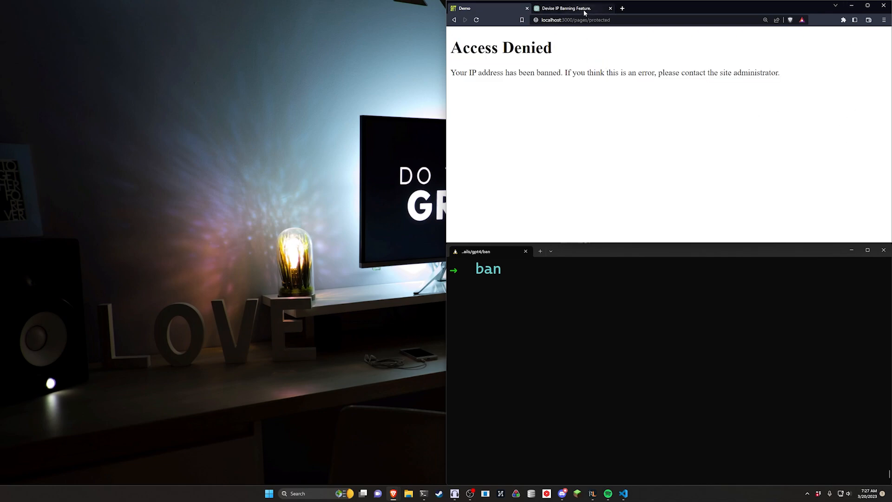
Open ChatGPT's 'Devise IP Banning Feature' chat and read its Step 1 BannedIp model command.
left_click(573, 9)
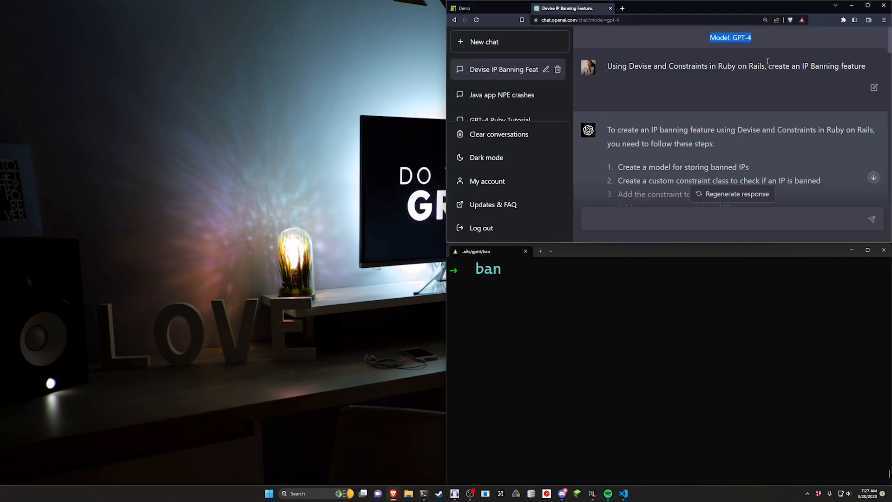
double_click(689, 66)
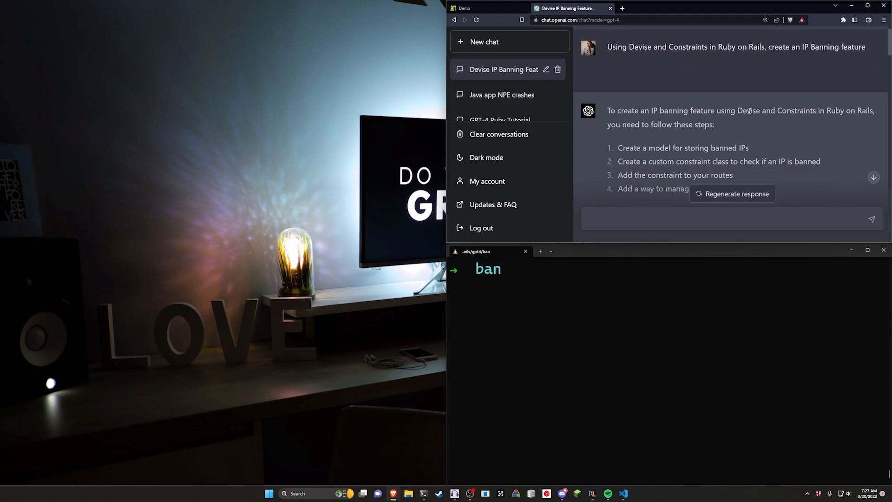
scroll("down", 3)
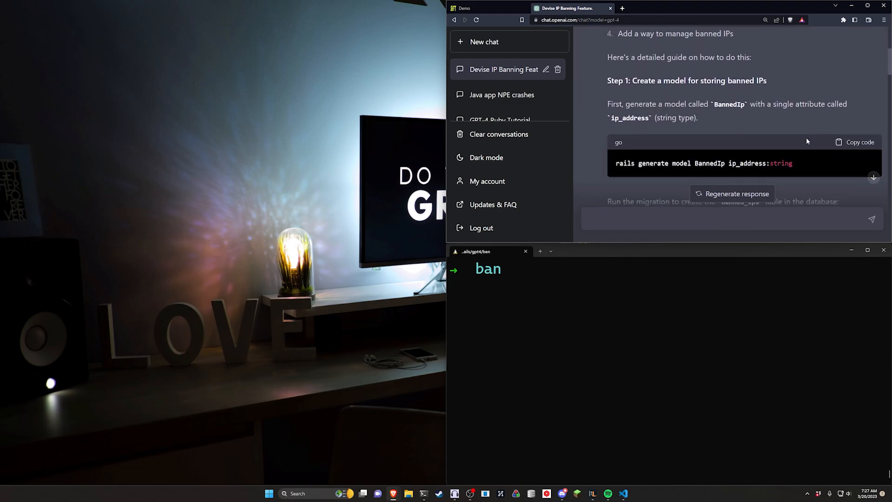
mouse_move(740, 236)
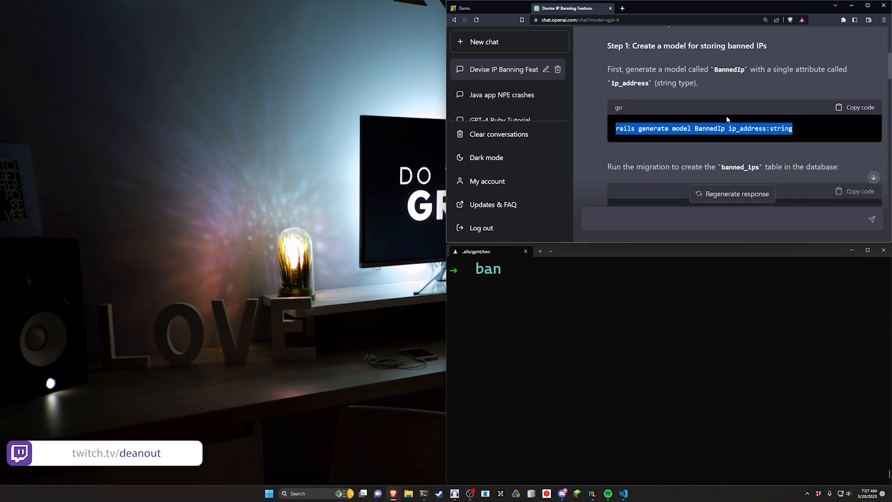
scroll("down", 3)
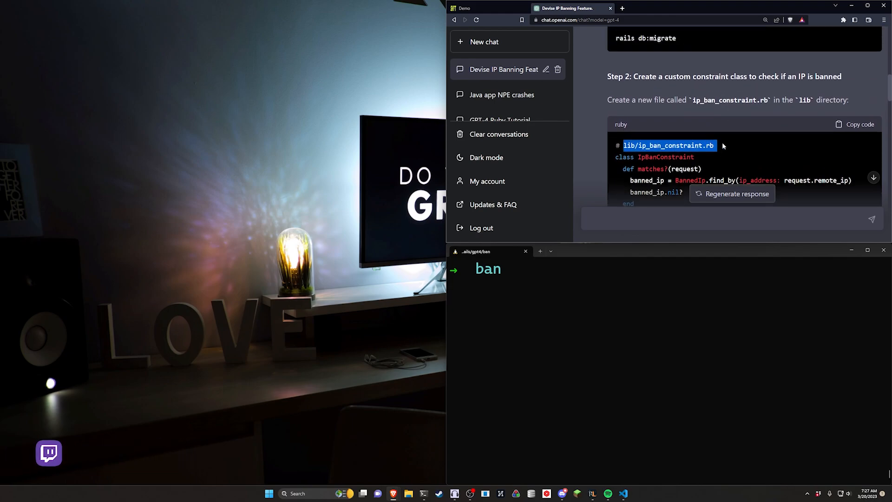
double_click(670, 146)
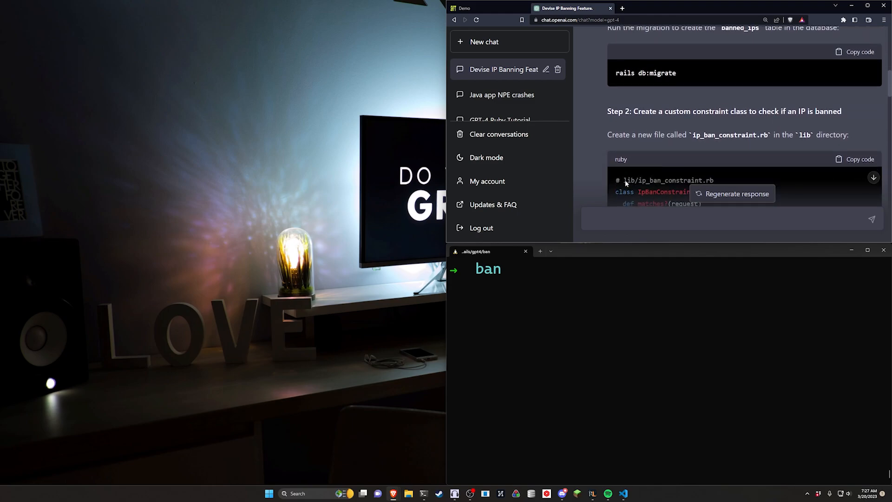
mouse_move(730, 172)
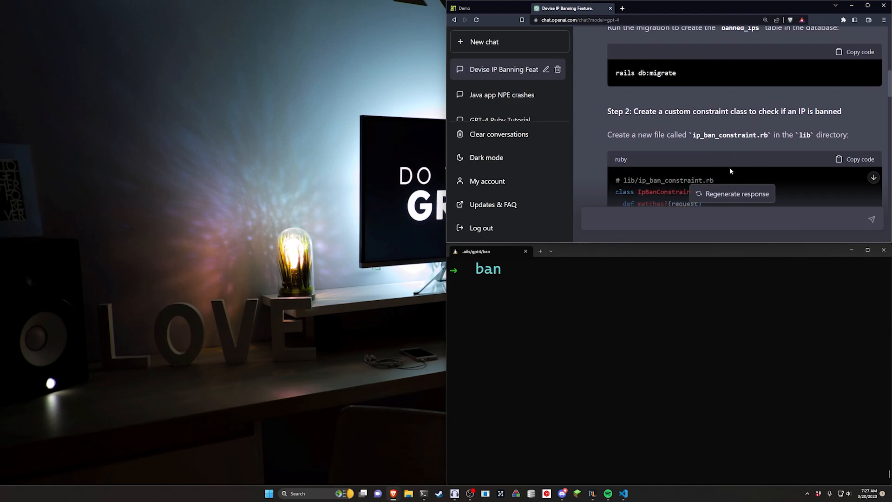
double_click(705, 180)
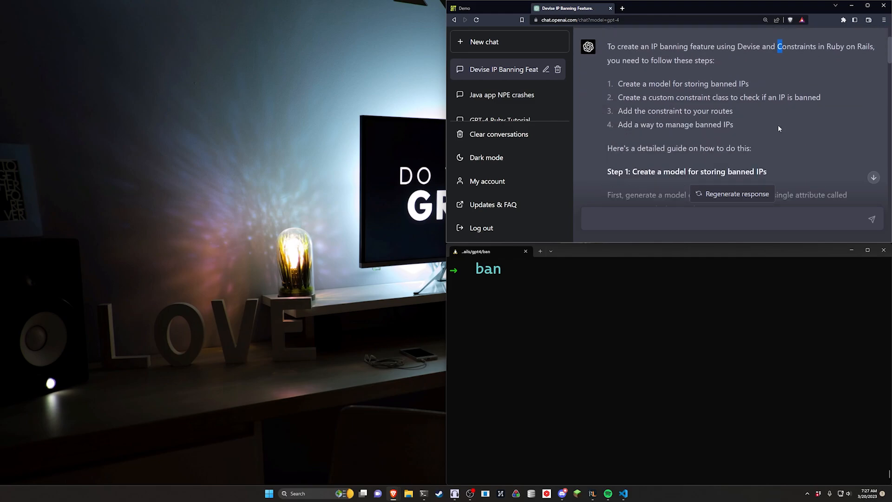
scroll("down", 3)
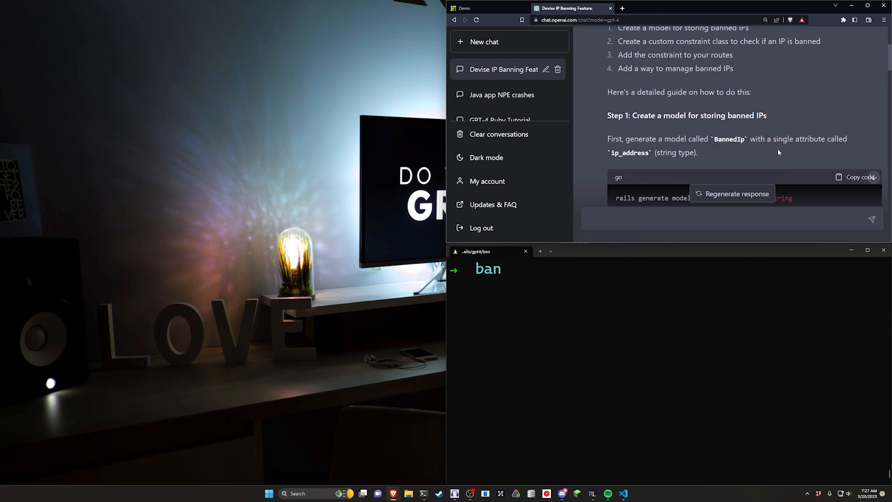
scroll("down", 3)
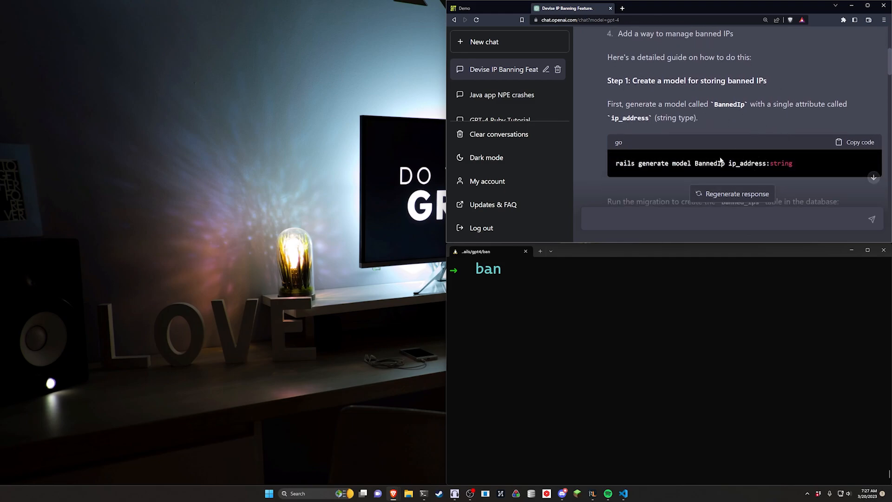
mouse_move(764, 155)
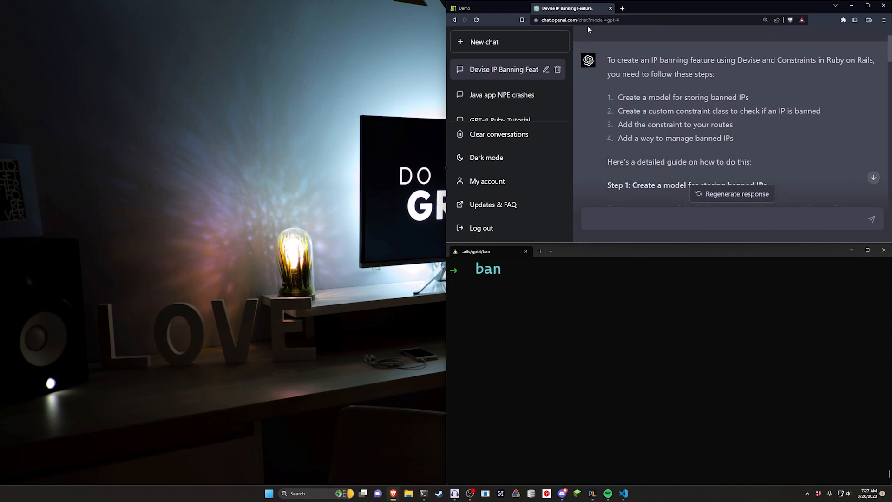
scroll("down", 3)
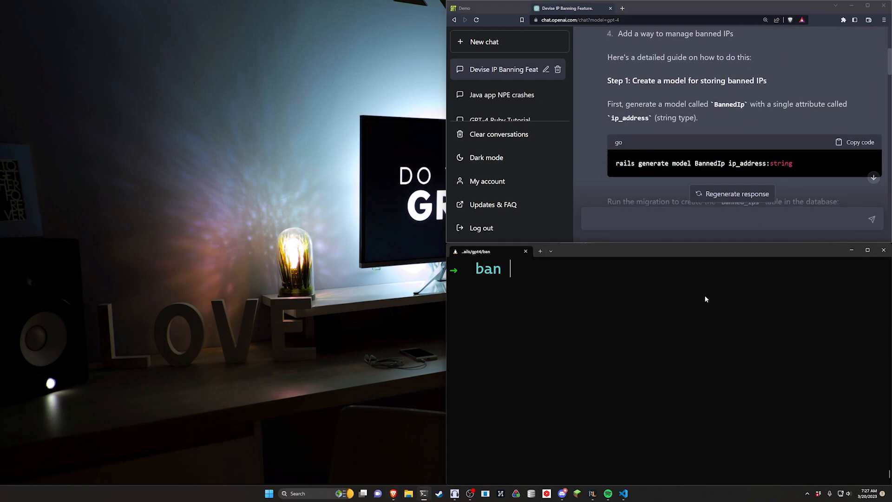
Enter the video project and generate a BannedIp scaffold with ip_address:string.
type("rails new video")
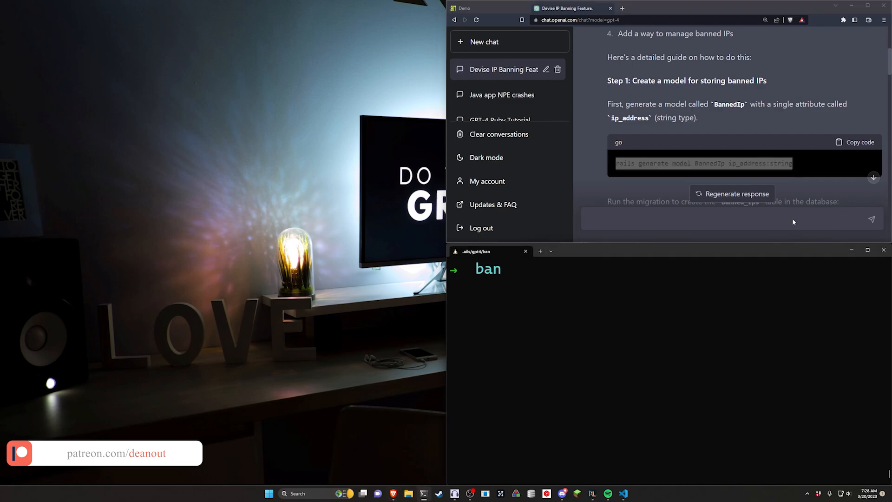
type("cd iv")
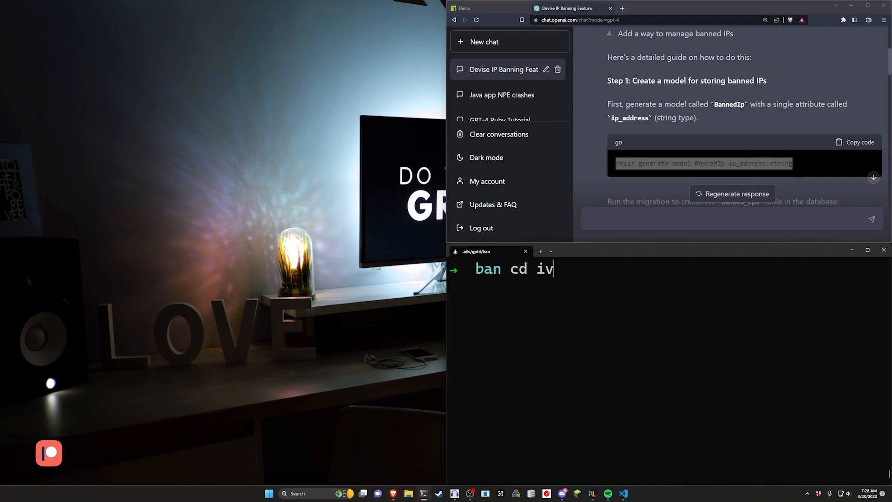
key("Enter")
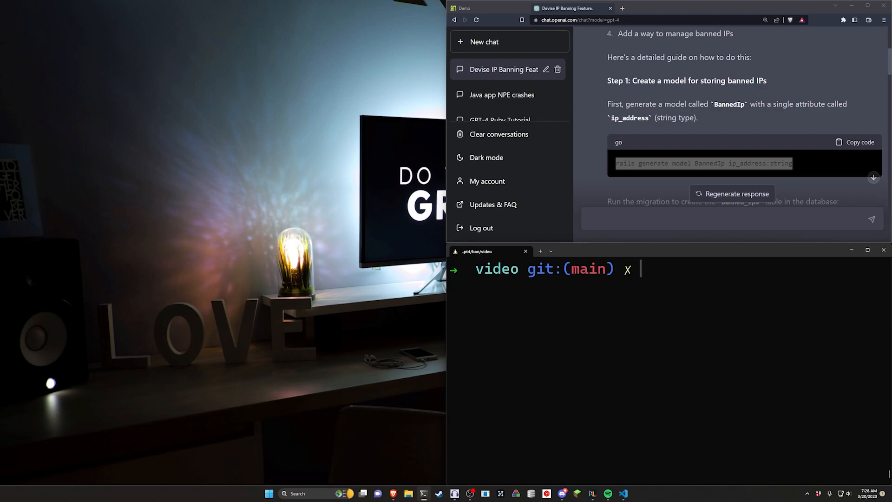
type("rails g sca")
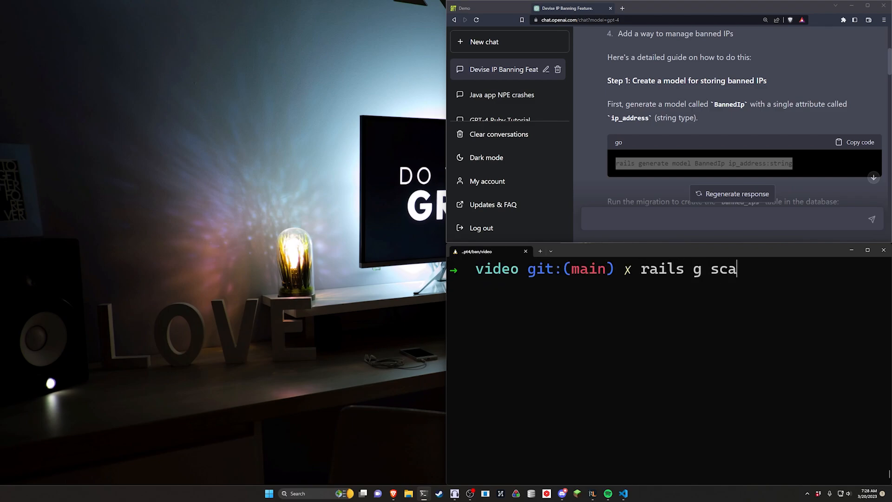
type("ffold BannedIp")
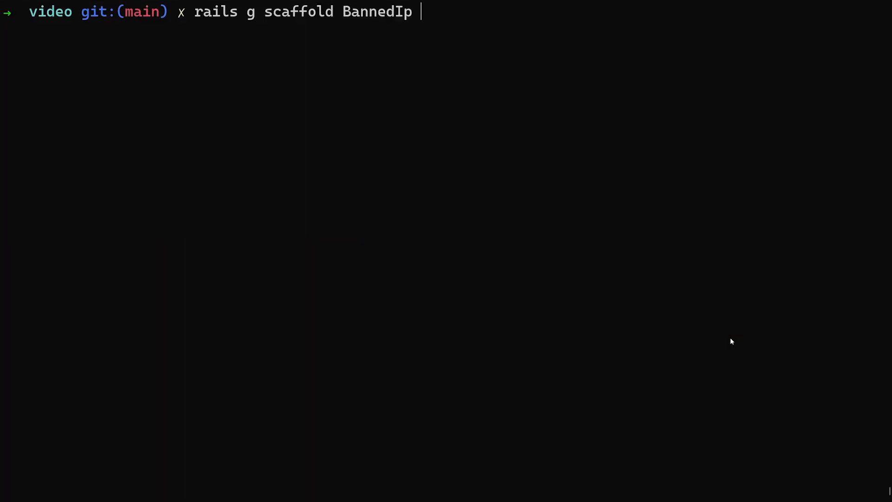
type("ip_address")
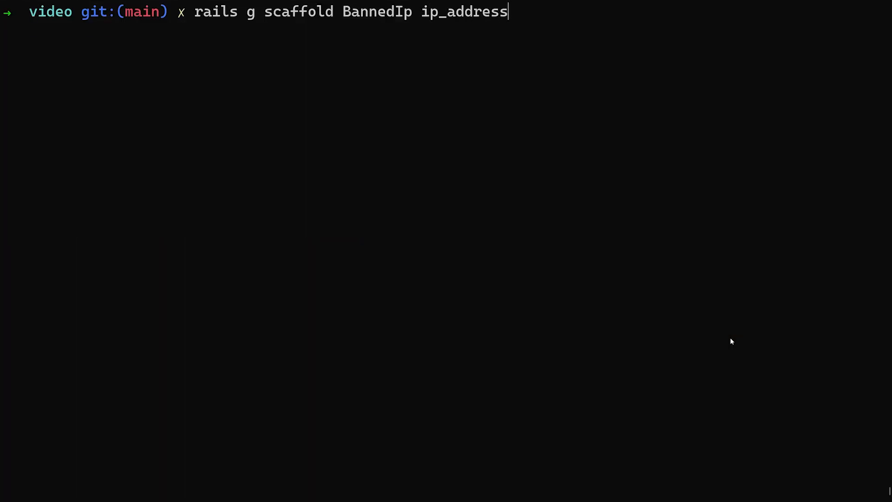
type(":string")
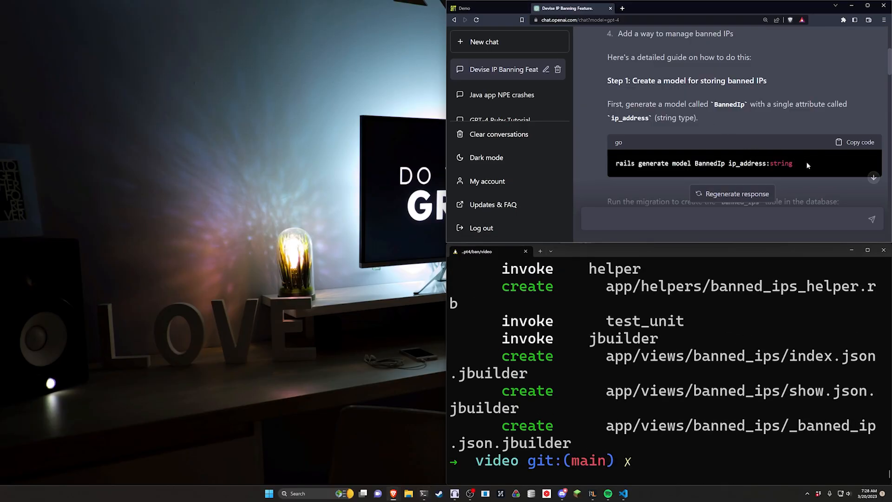
Run rails db:migrate to create banned_ips, then open the project with code.
scroll("down", 3)
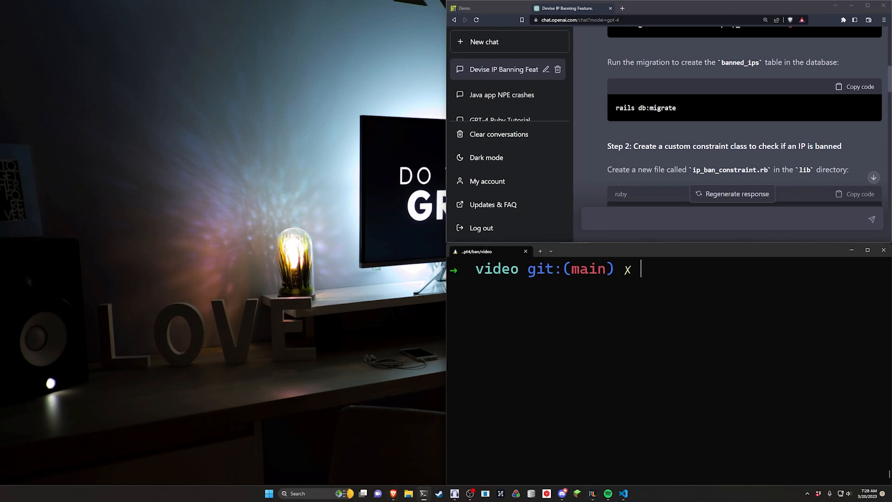
mouse_move(668, 367)
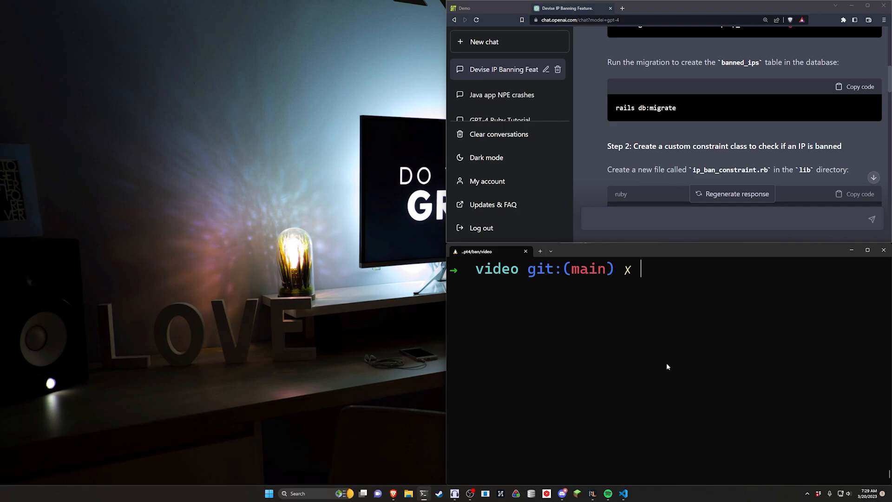
mouse_move(784, 178)
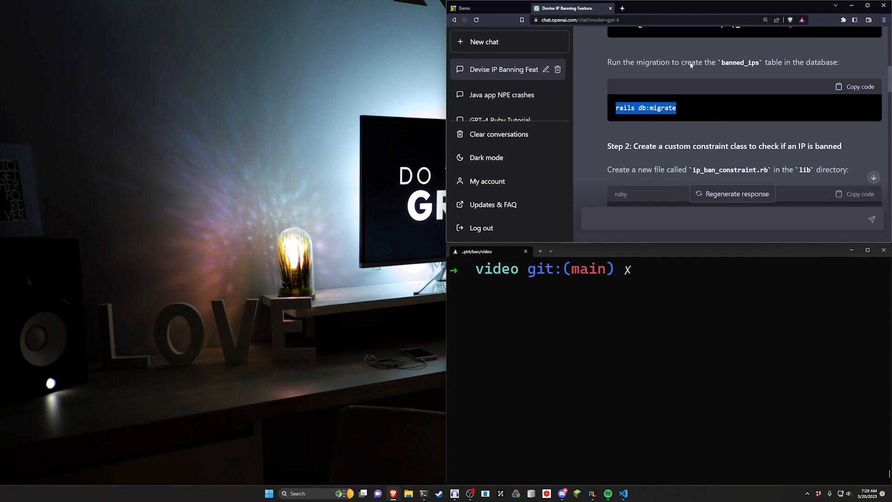
type("rails db:migrate")
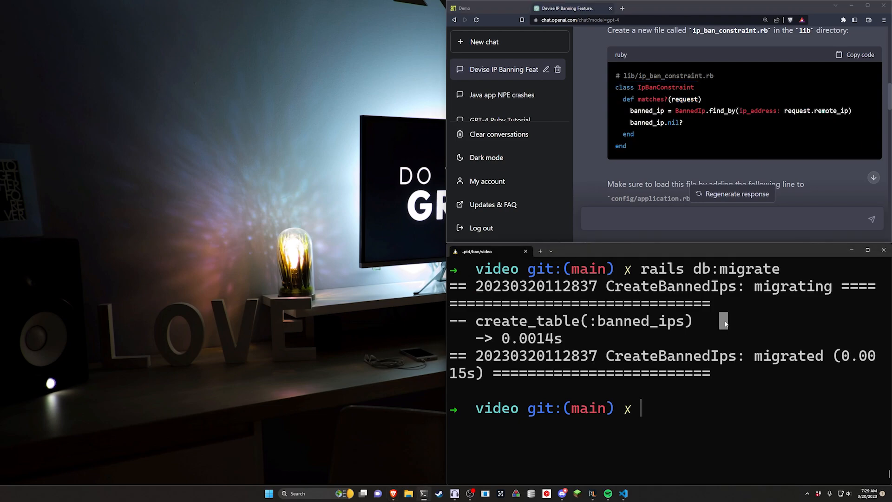
type("code .")
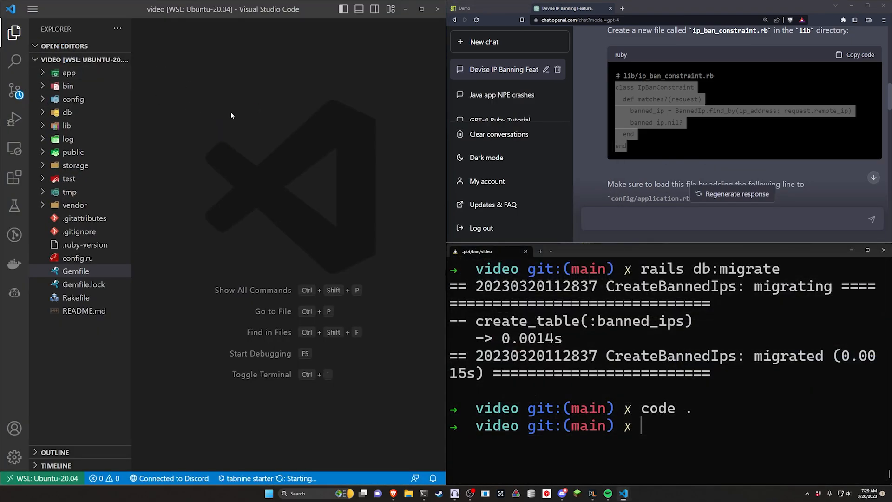
Create lib/ip_ban_constraint.rb holding the IpBanConstraint class and its matches? method.
left_click(66, 125)
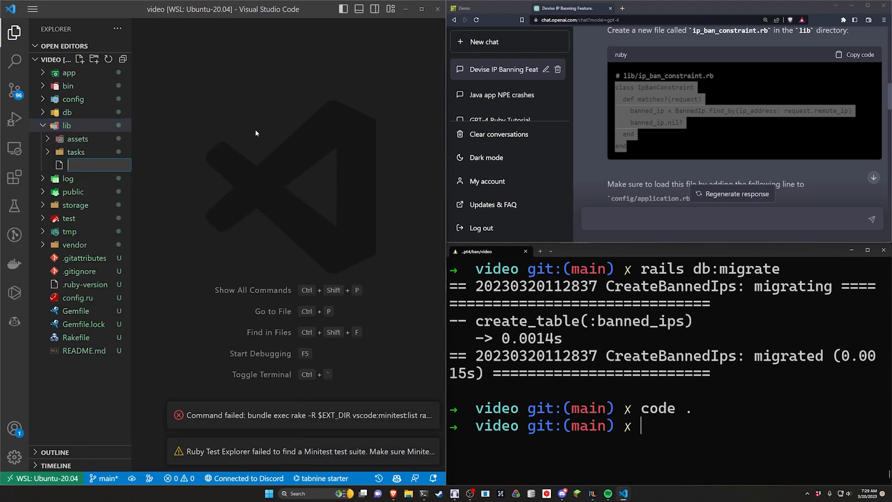
type("ip_b")
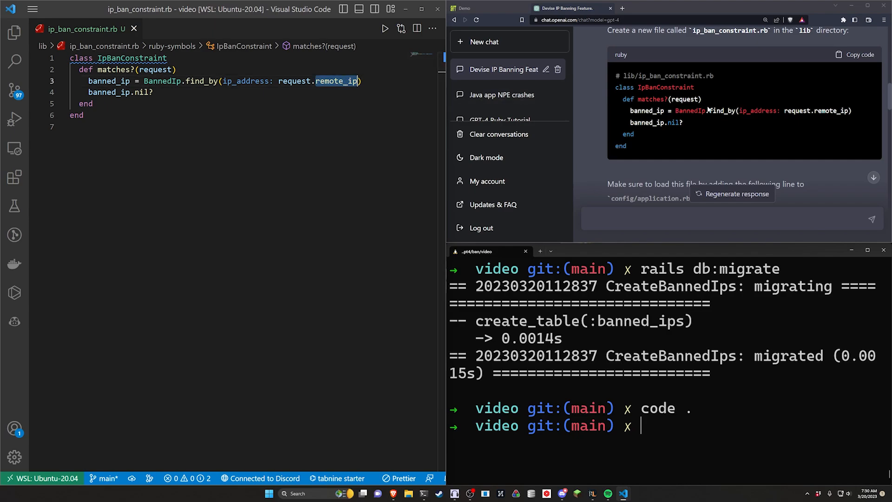
mouse_move(420, 96)
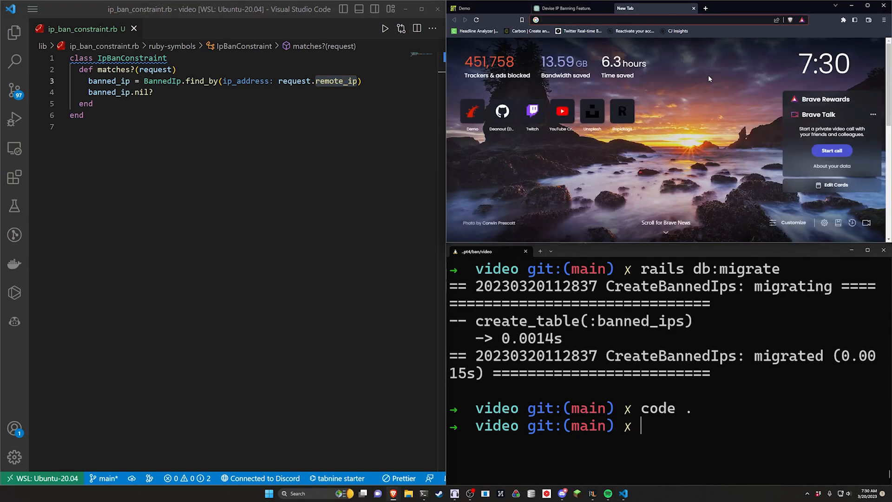
Search 'request.remote ip vs request.ip in rails' and read how remote_ip finds the client IP.
type("request.remote ip")
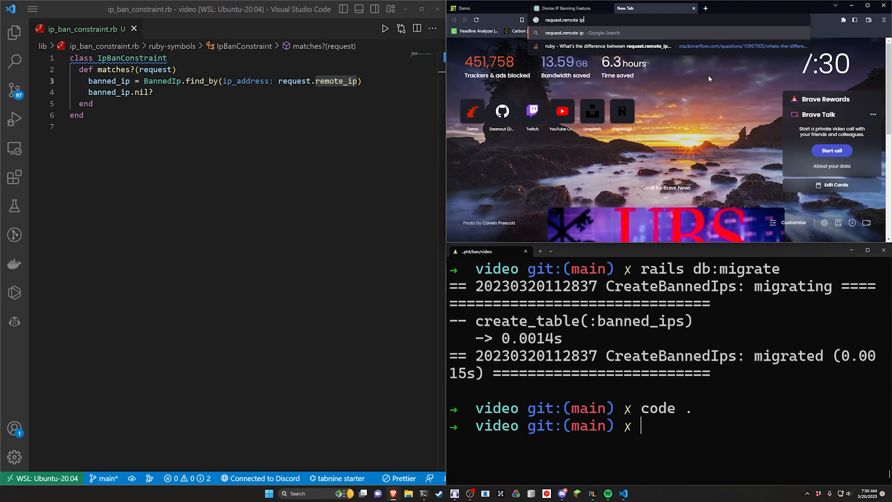
type("vs request.ip in rails")
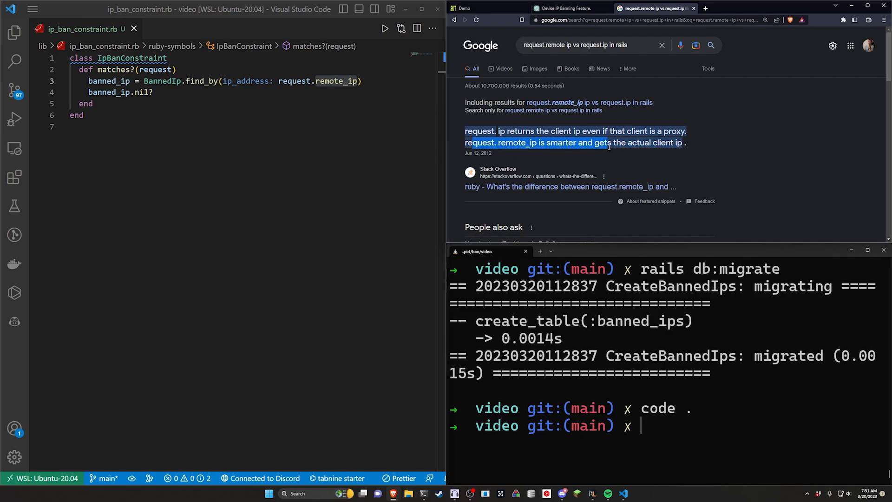
mouse_move(704, 137)
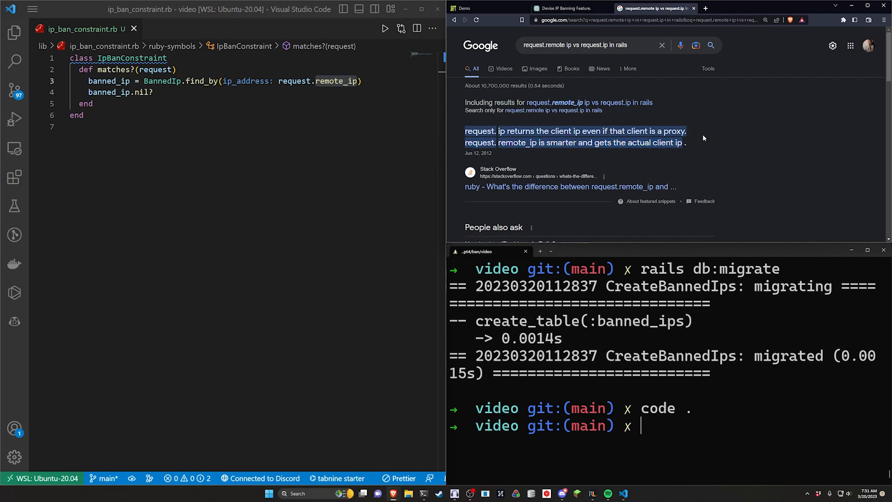
scroll("down", 3)
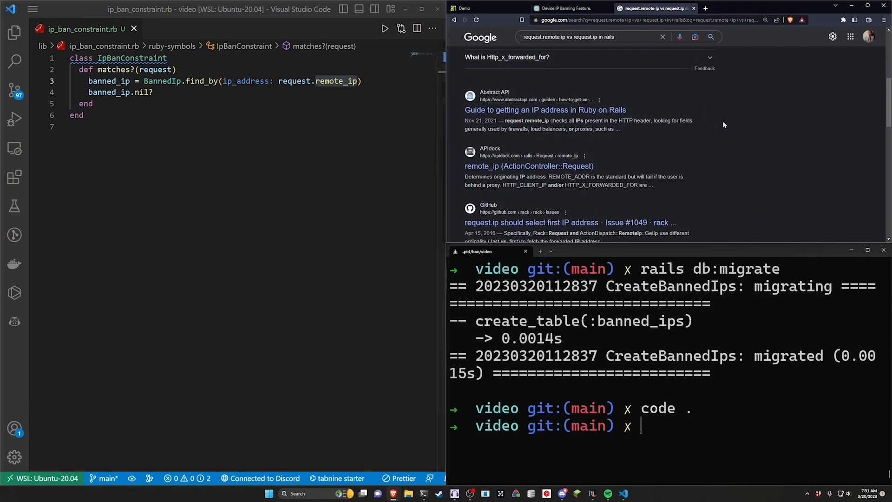
scroll("up", 3)
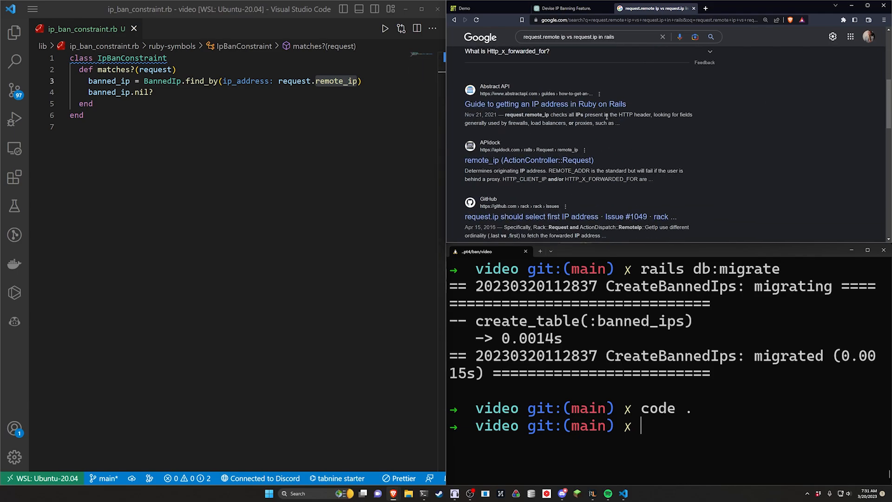
left_click_drag(465, 123, 619, 122)
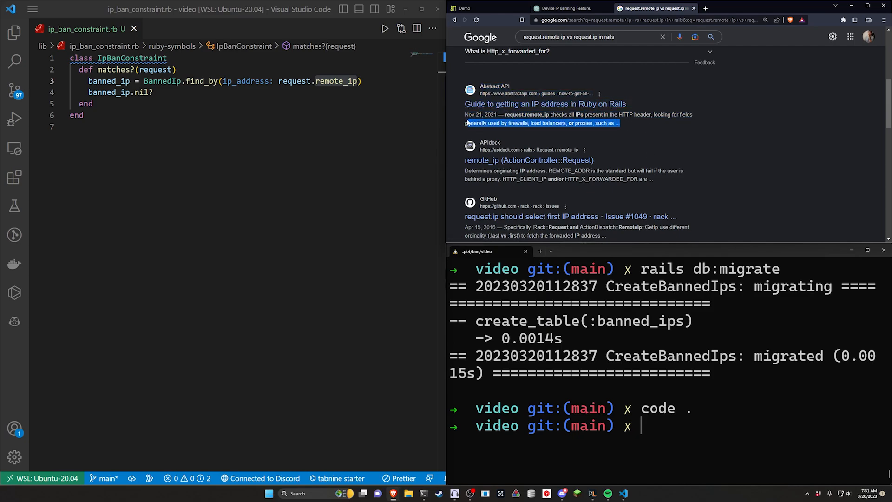
mouse_move(659, 131)
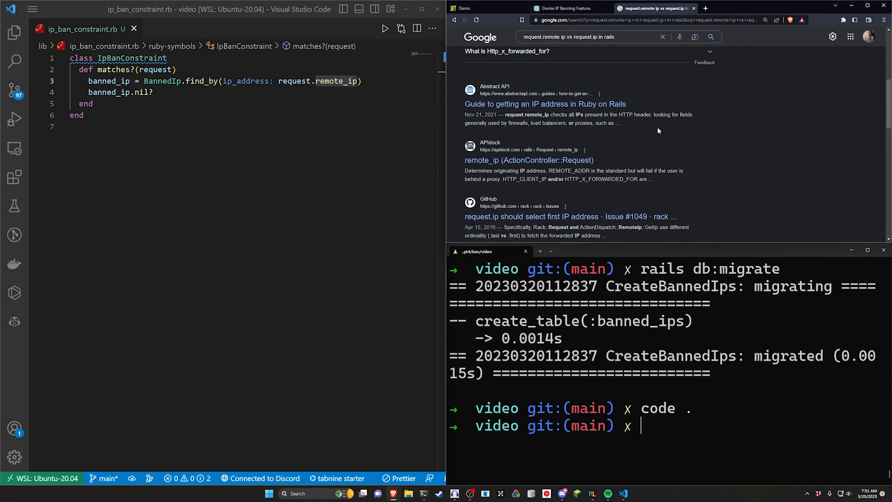
left_click(573, 8)
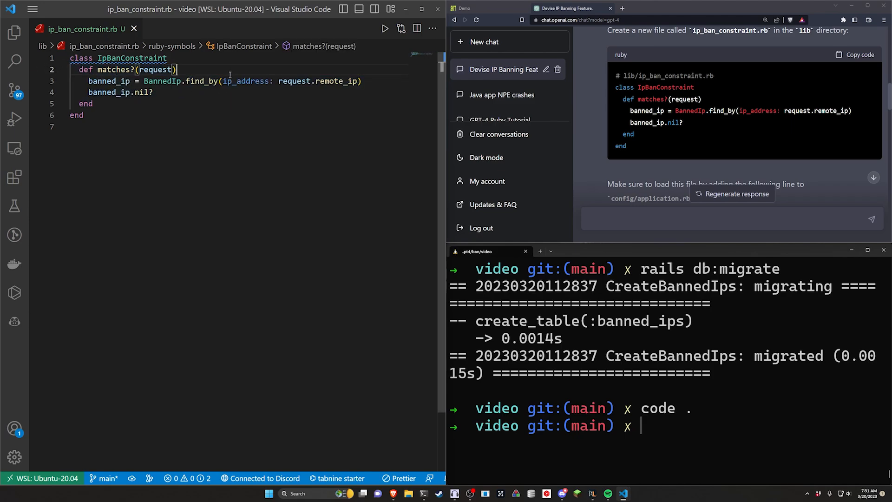
Add config.autoload_paths += %W(#{config.root}/lib) to config/application.rb and save it.
left_click(15, 45)
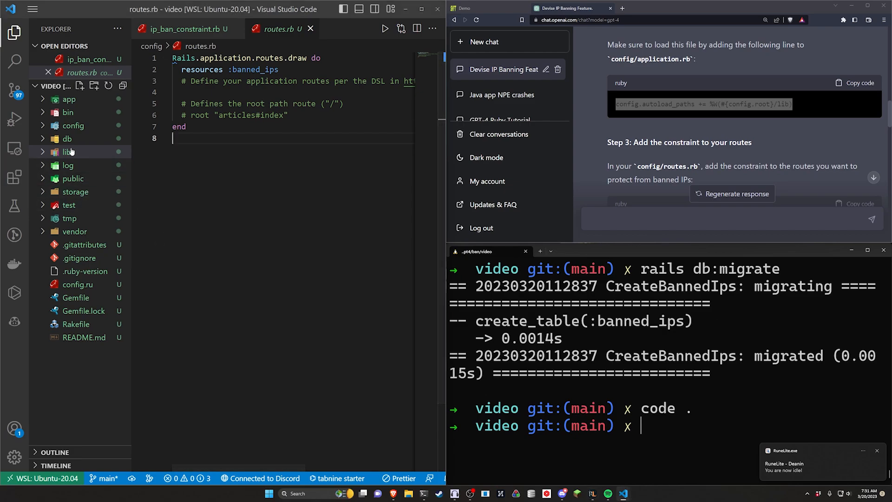
left_click(73, 125)
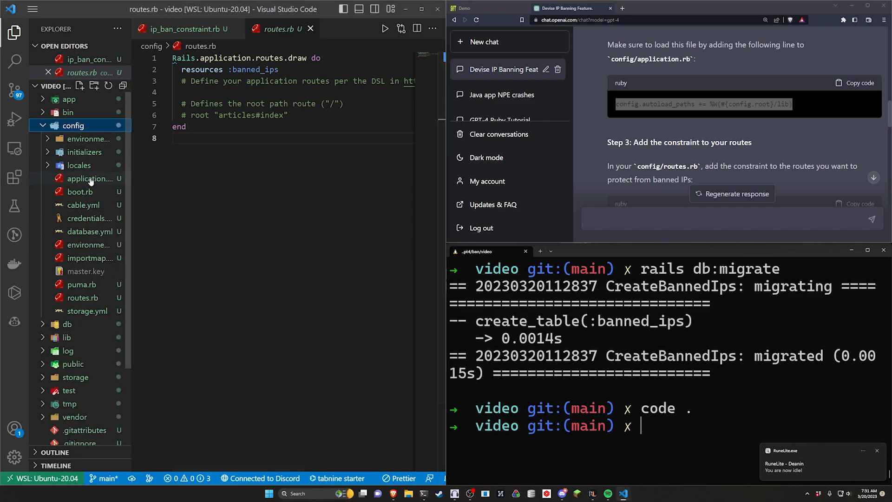
left_click(89, 179)
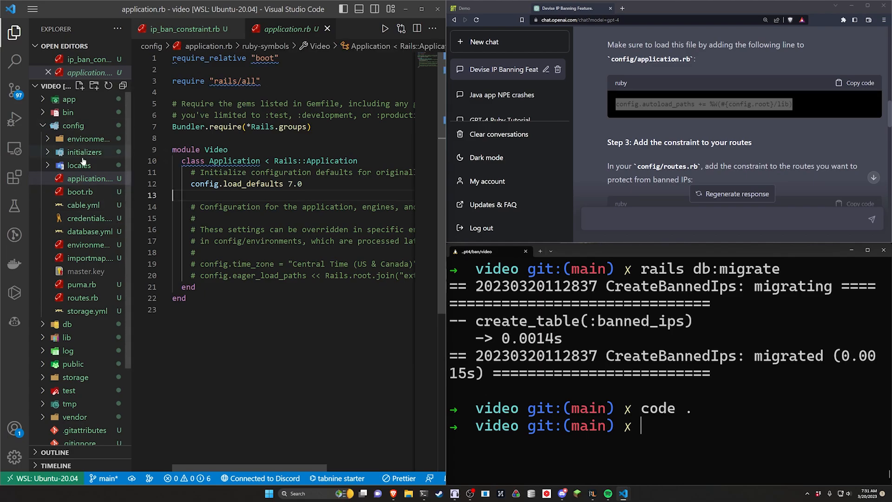
type("config.autoload_paths += %W(#{config.root}/lib)")
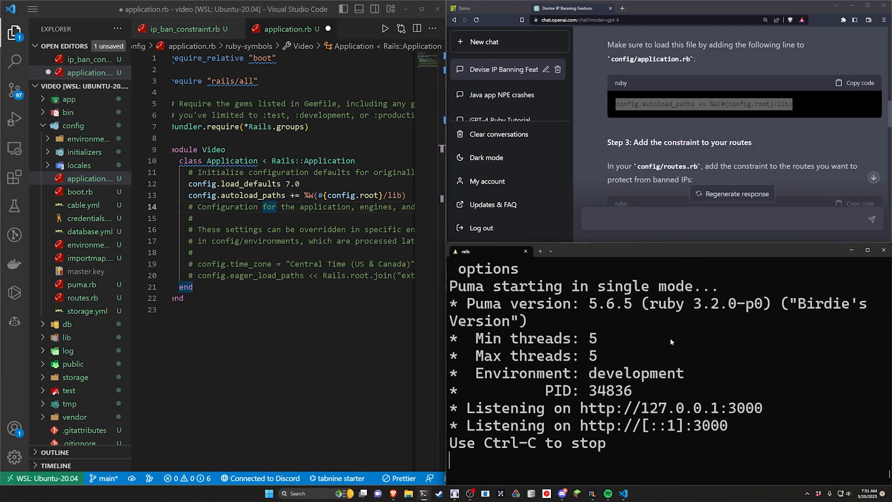
key("ctrl+c")
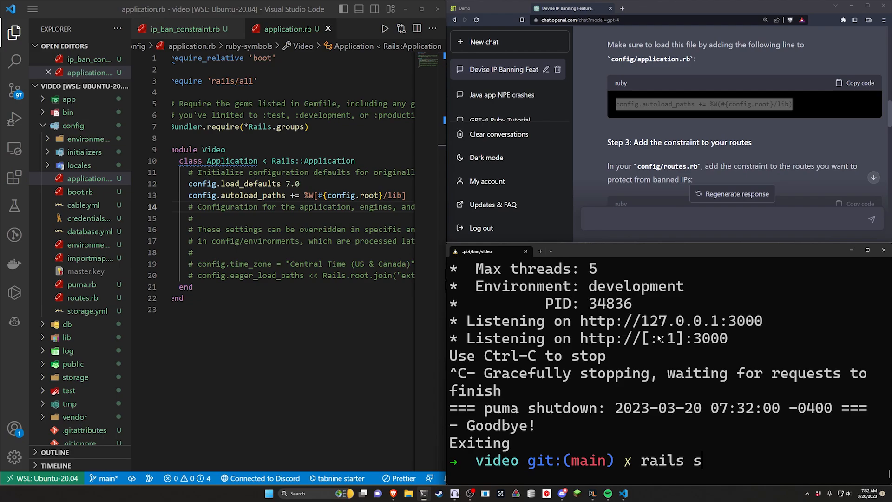
left_click_drag(188, 195, 406, 195)
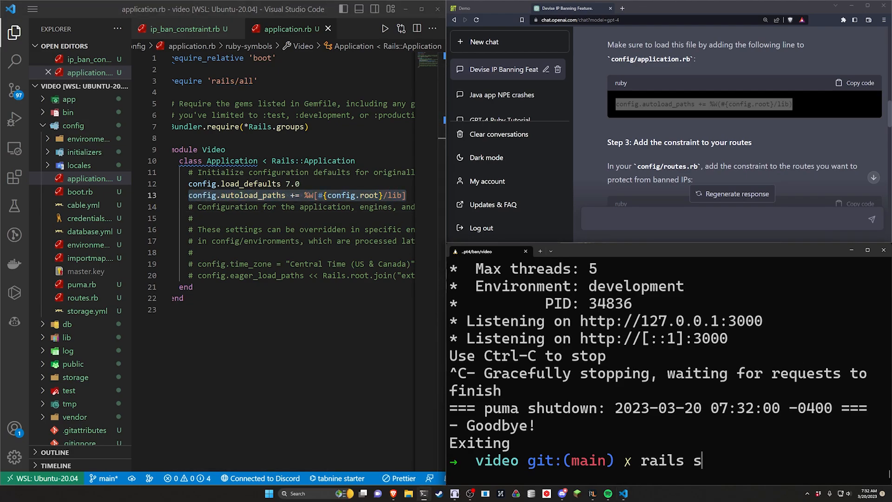
key("ctrl+a")
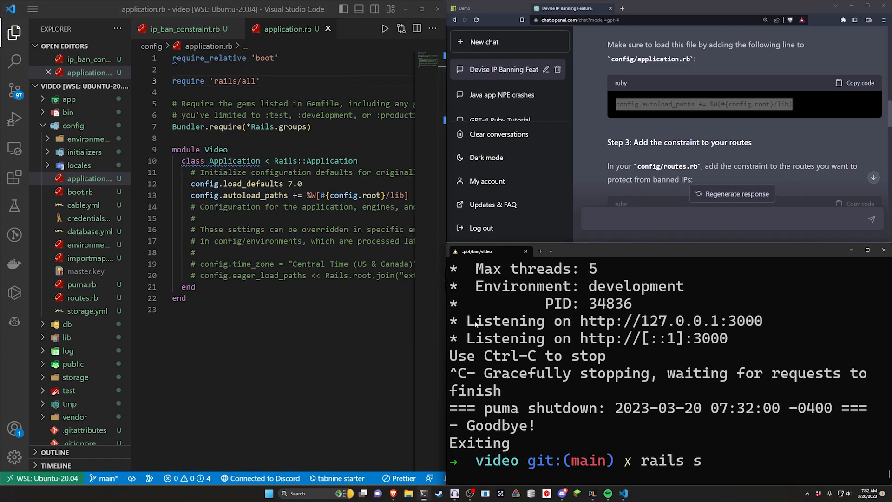
key("Ctrl+a")
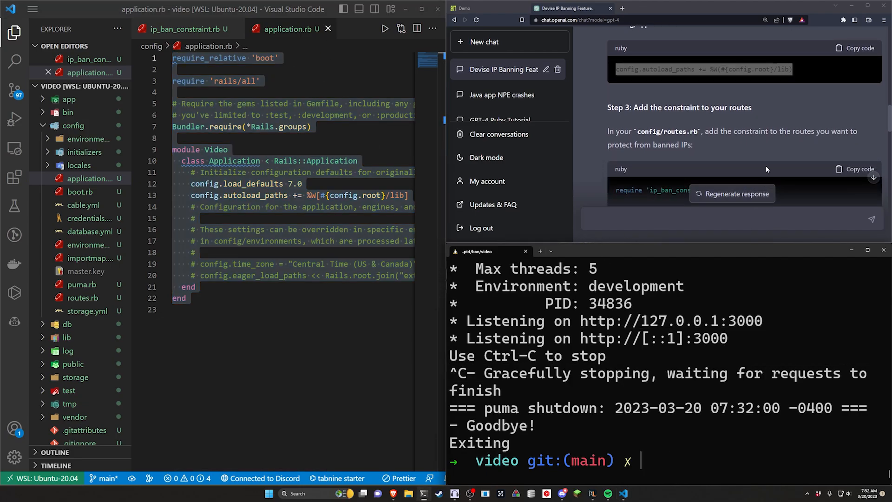
scroll("down", 3)
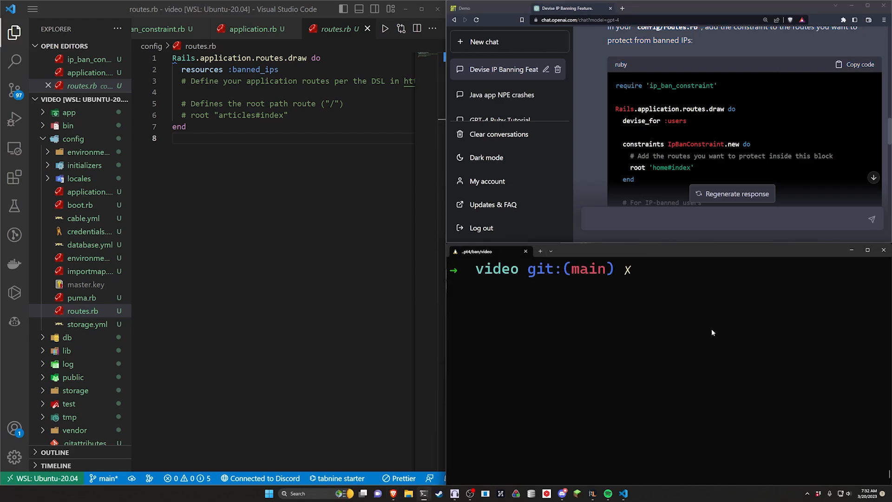
Add the devise gem and run rails g devise:install.
type("bundle add")
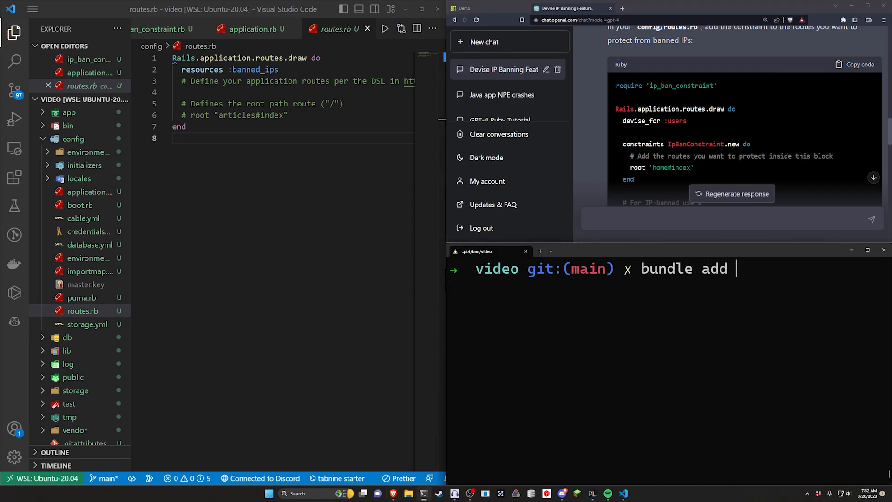
type("devise")
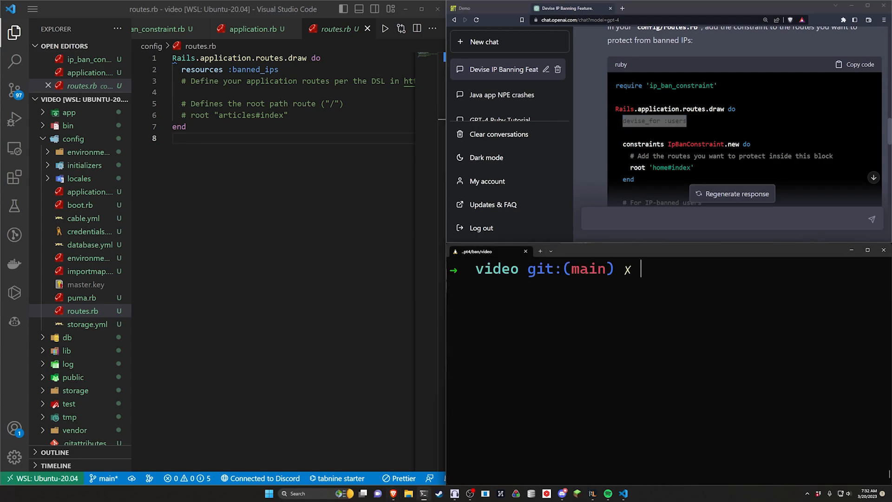
type("rails g")
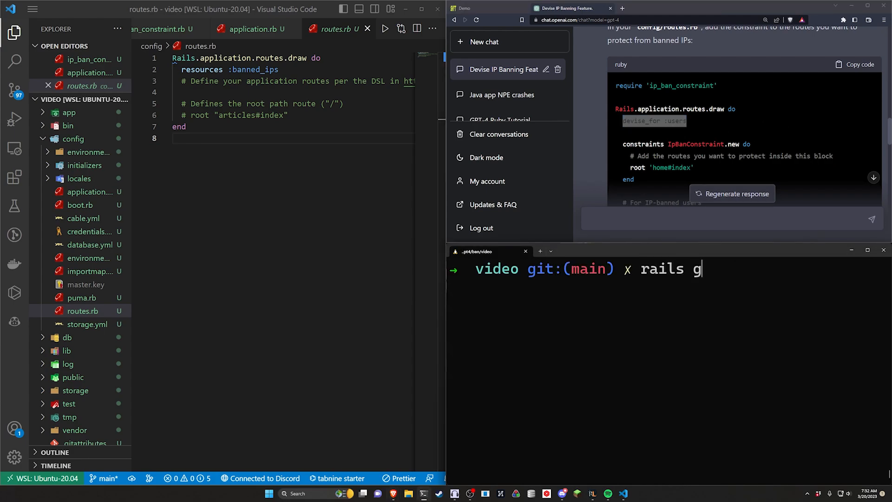
type("devise:ins")
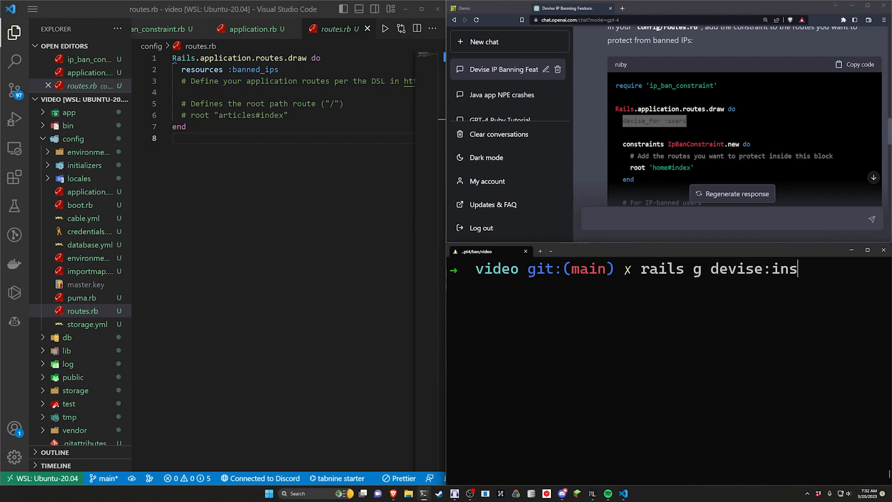
key("Enter")
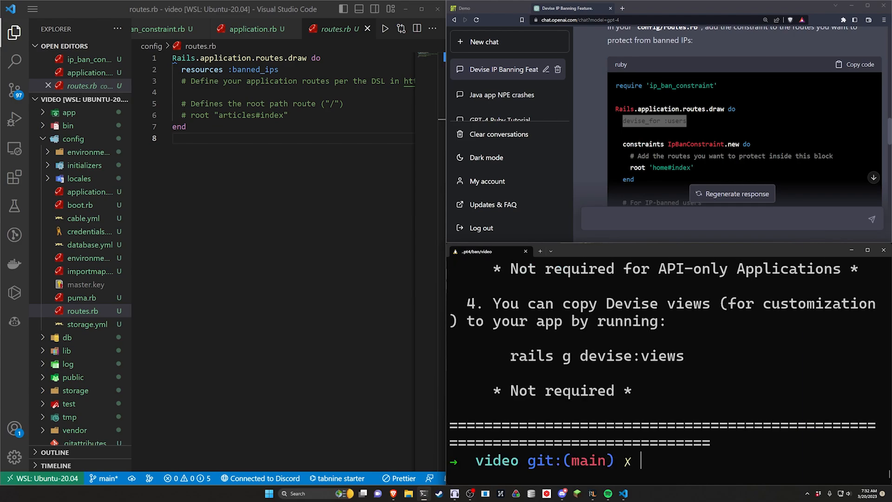
Attempt rails g devise user and add devise_for :users above resources :banned_ips.
type("rails")
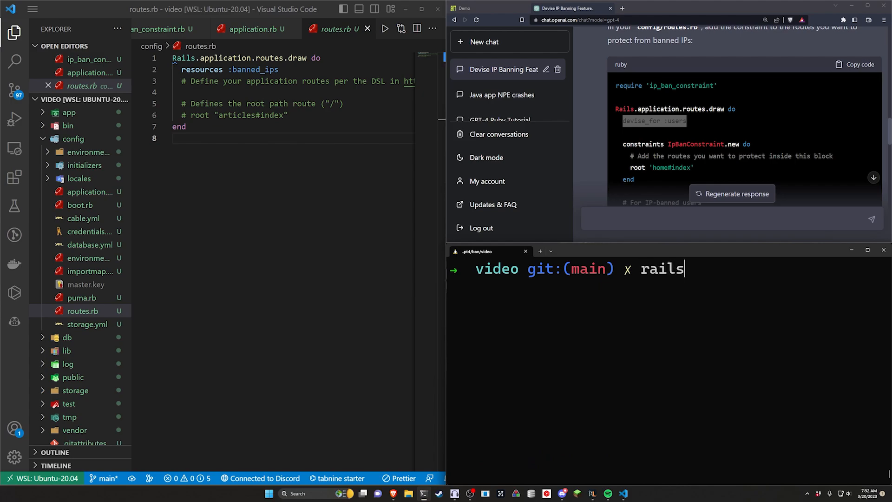
type("g devise user")
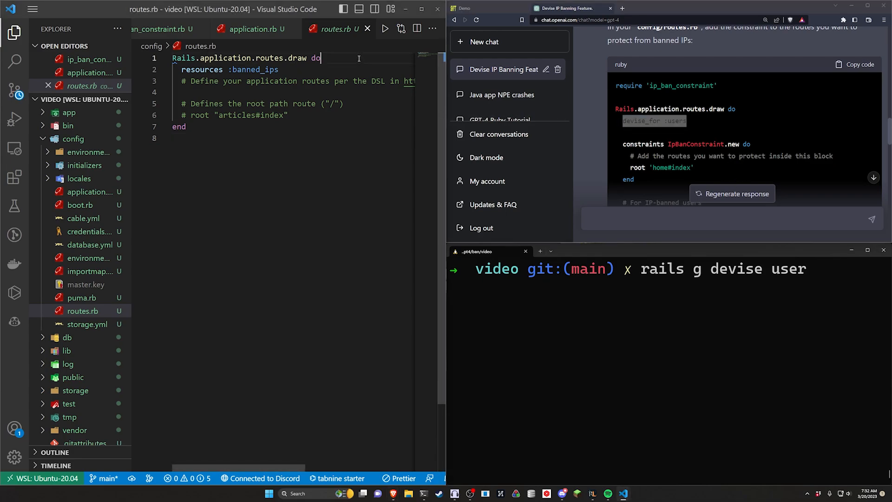
type("devise_for :users")
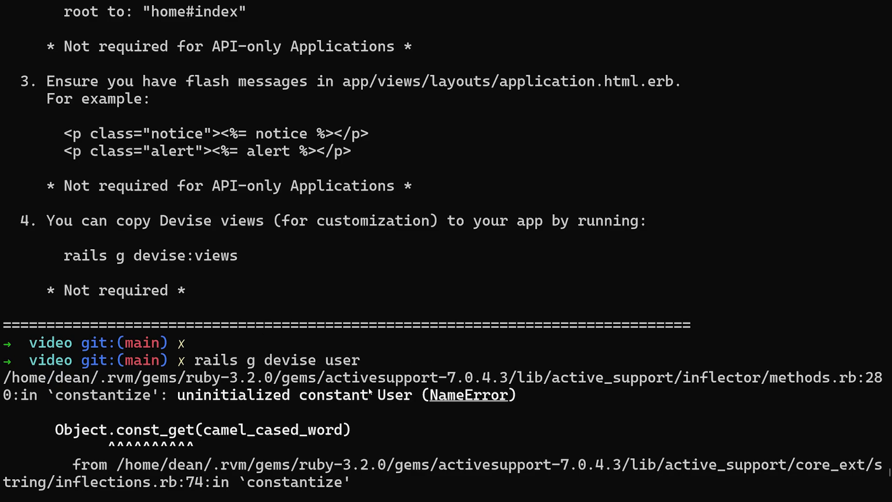
mouse_move(379, 316)
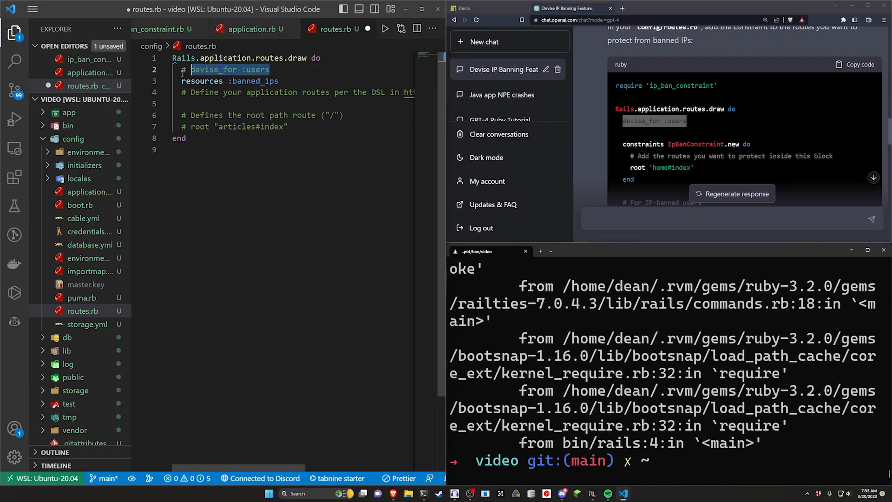
type("rails g devise user")
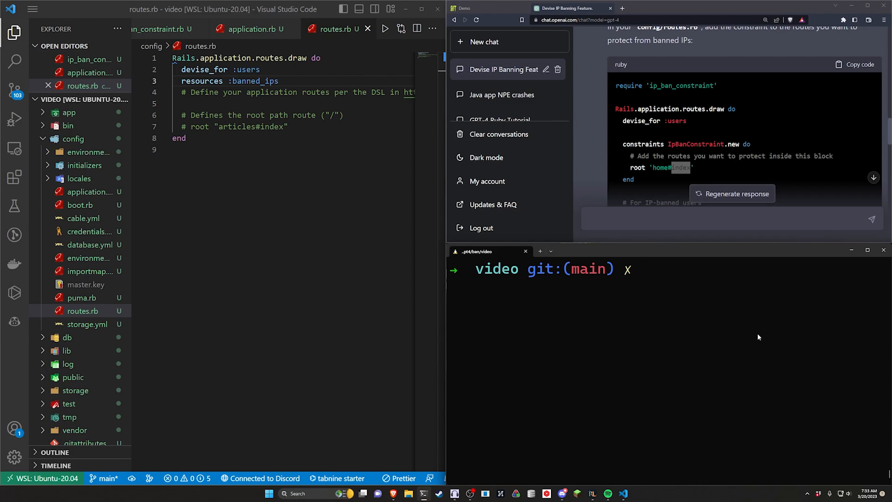
Generate a pages controller with home, banned and protected actions.
type("rails g p")
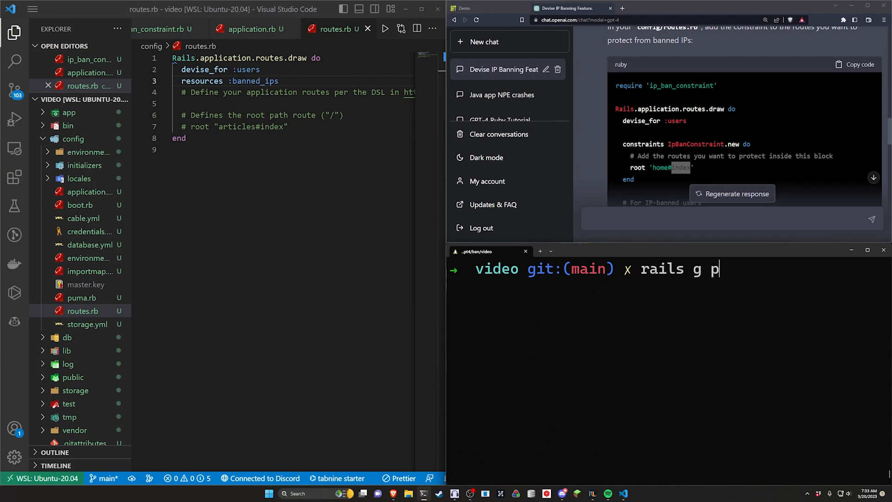
type("ontroller pages")
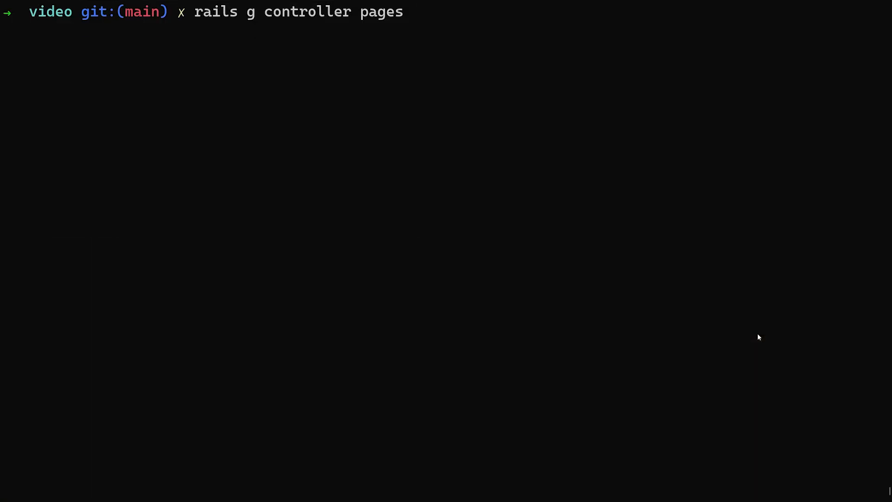
type("home banned")
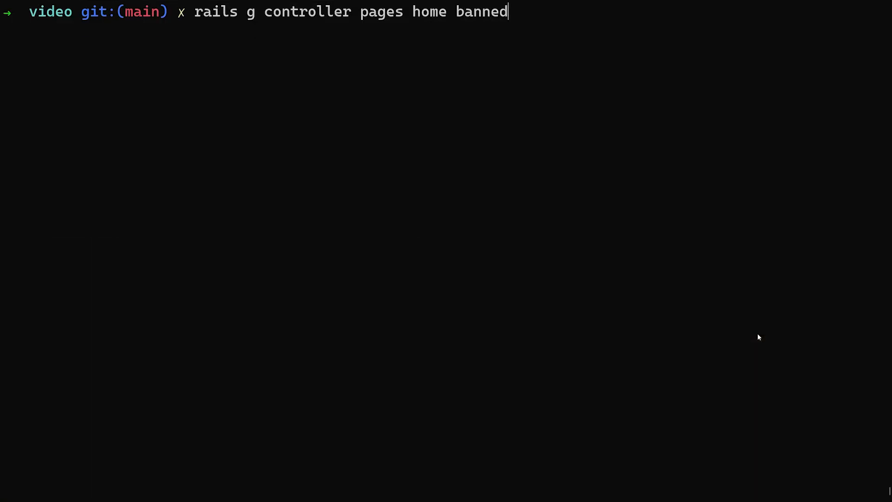
type("protected")
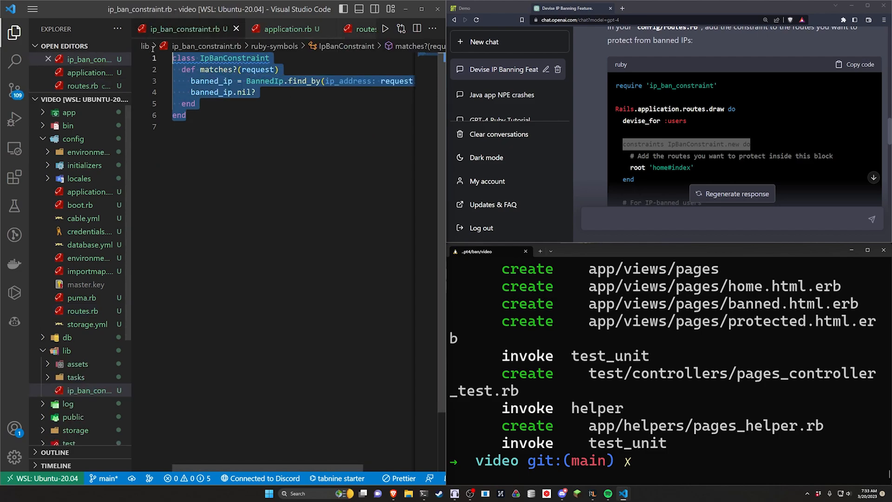
In routes.rb, require 'ip_ban_constraint' and start a constraints IpBanConstraint.new do block.
left_click(336, 28)
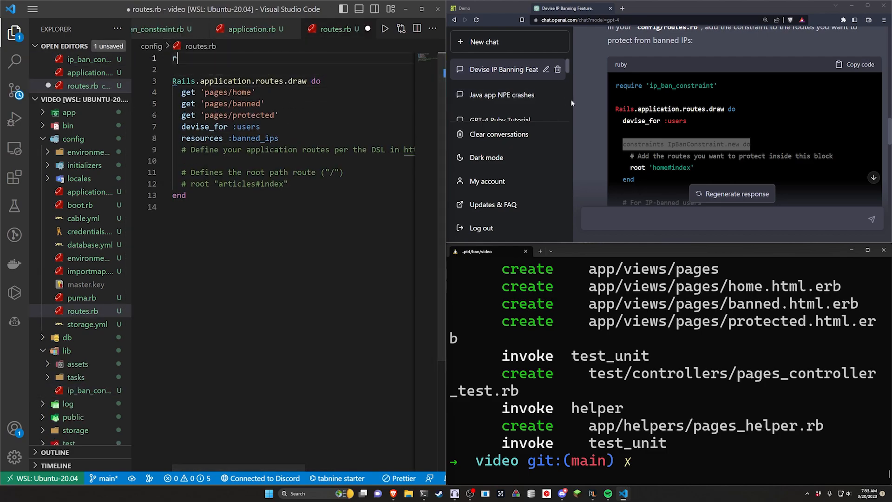
type("require 'sidekiq/web'")
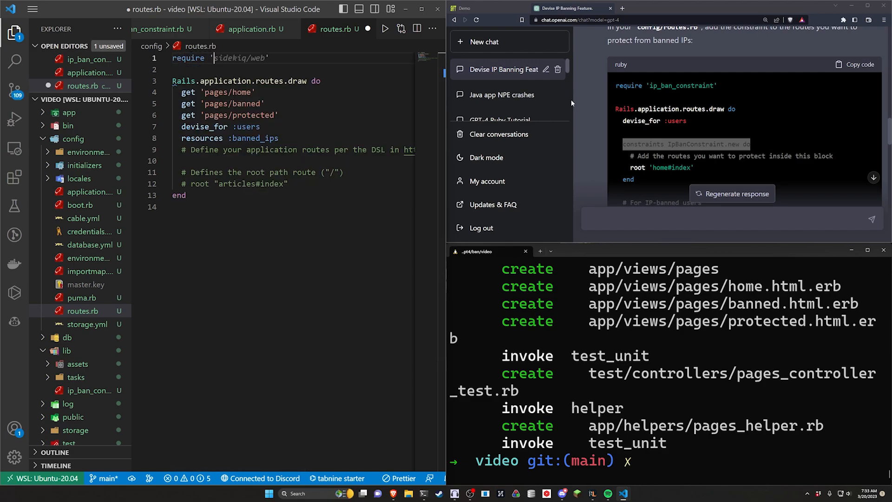
type("ip_bane")
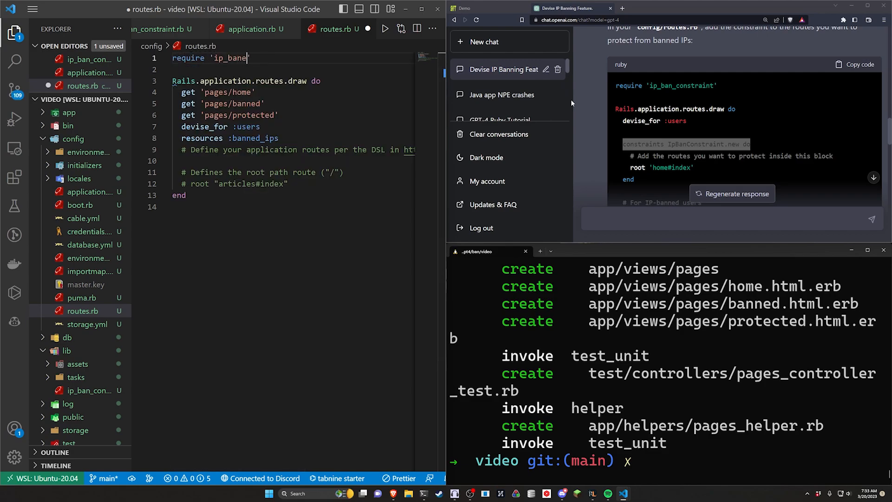
type("constraint'")
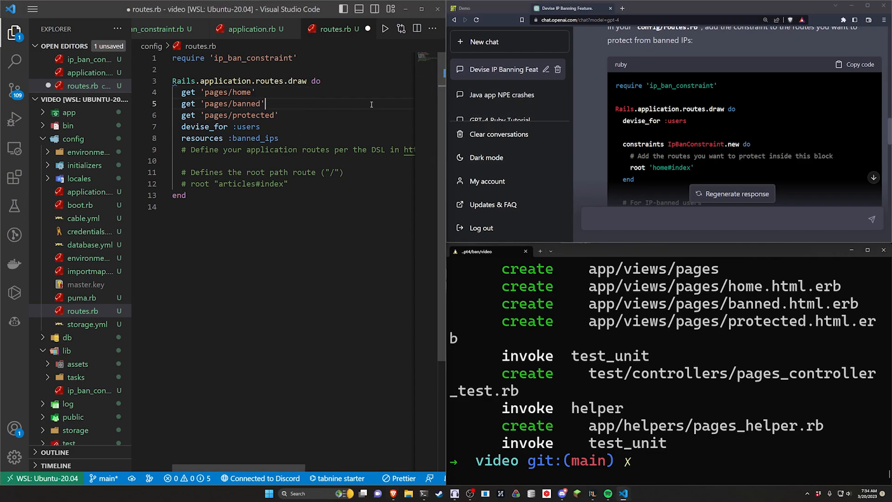
type("constraints IpBanConstraint.new do")
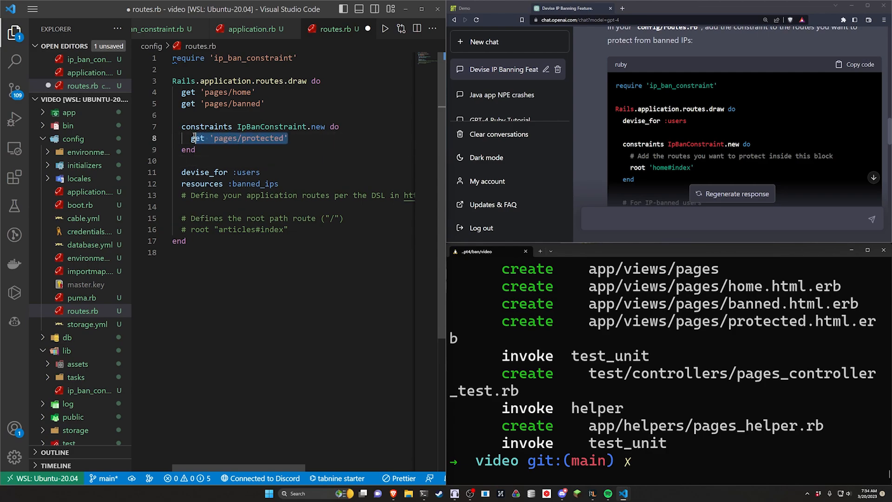
Set root 'pages#home' and add comments about drawing additional route files.
type("root 'pages#home'")
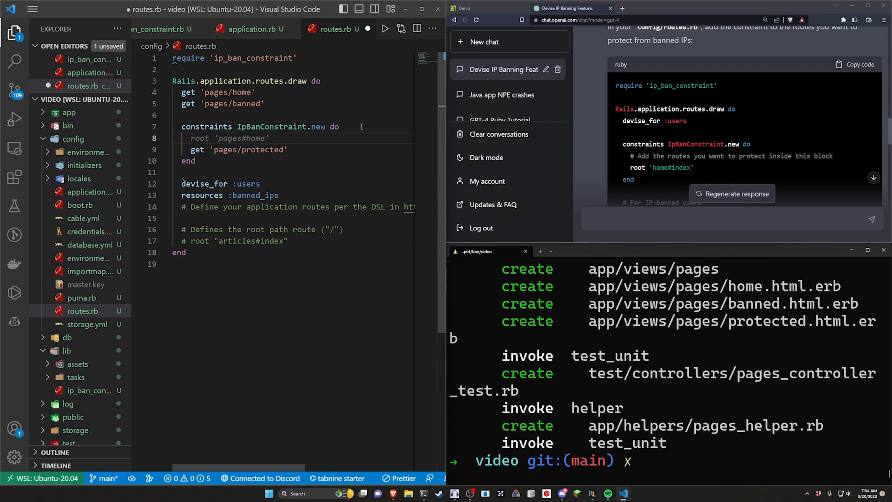
type("# You")
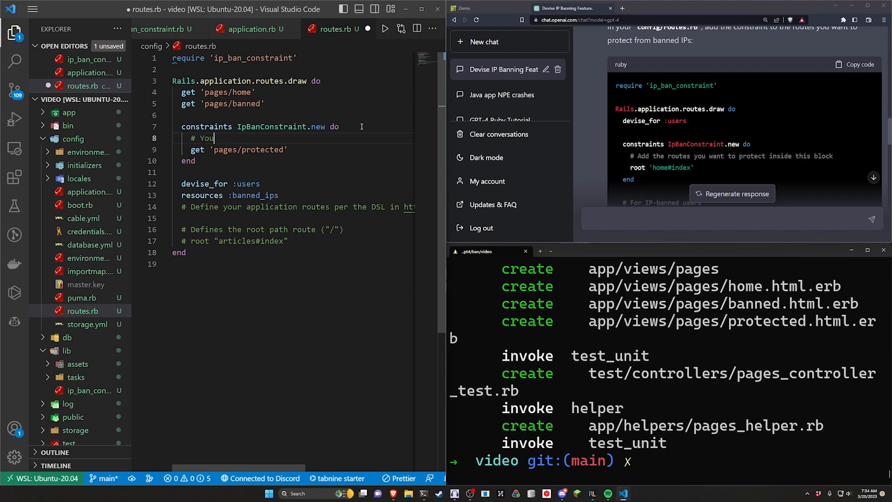
type("could draw additional routes here,")
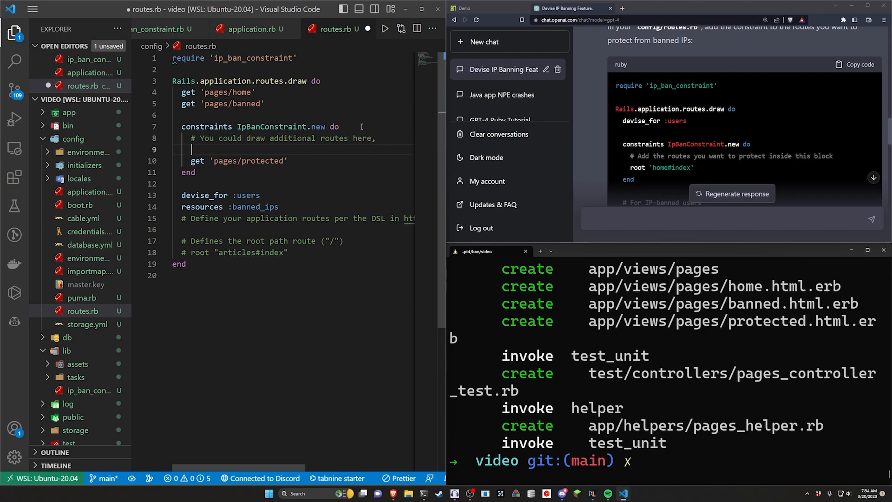
type("# to have an entire protec")
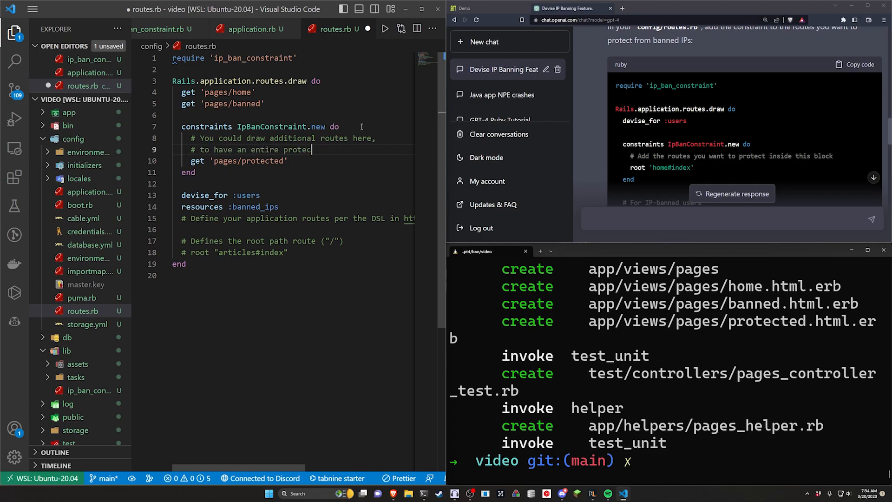
type("ted route file.")
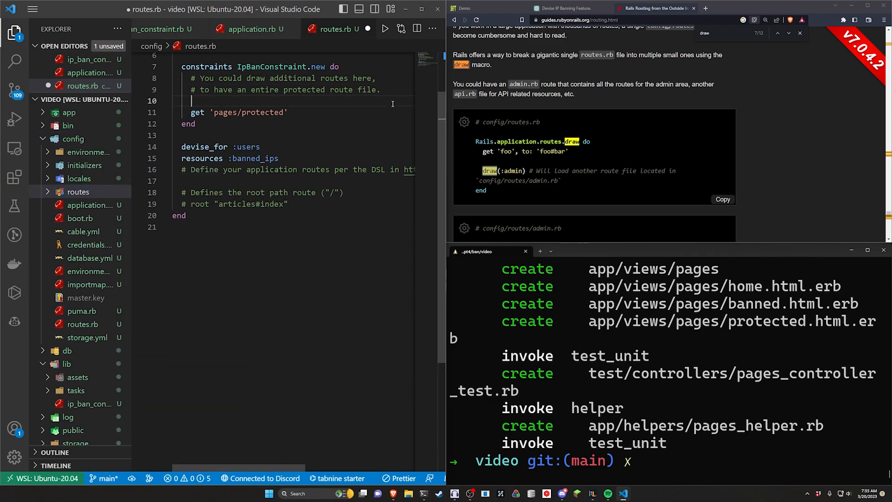
Call draw(:protected) in the constraint block and create the protected routes file.
type("draw(:pro")
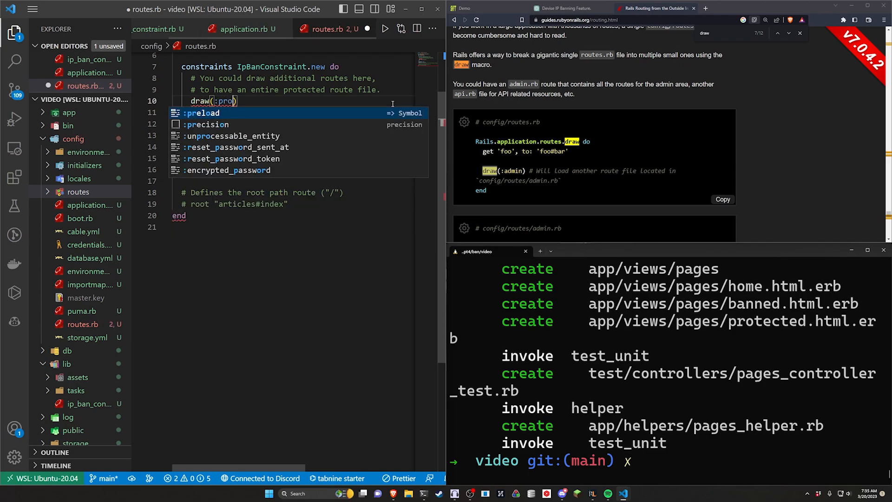
type("tected")
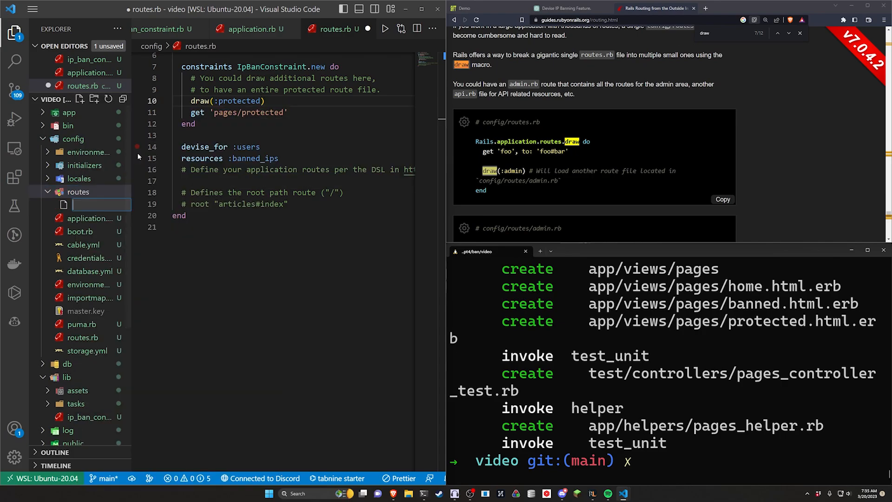
type("protected")
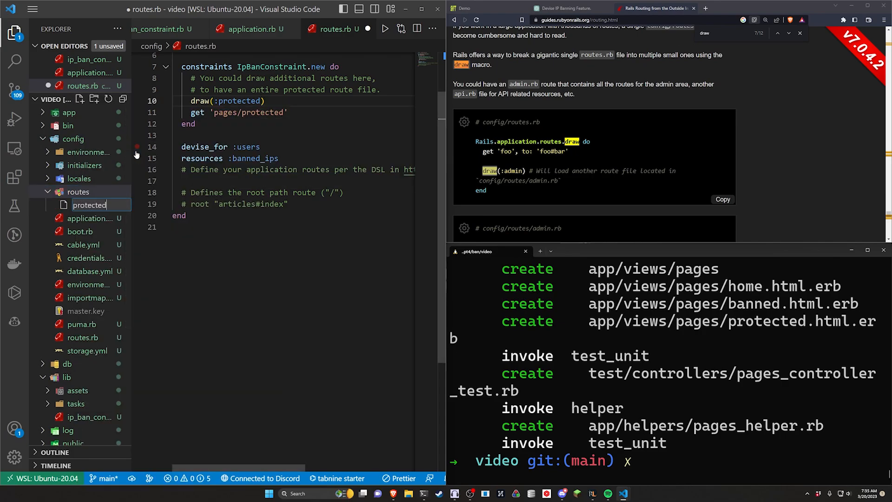
key("Enter")
type("namespace: ")
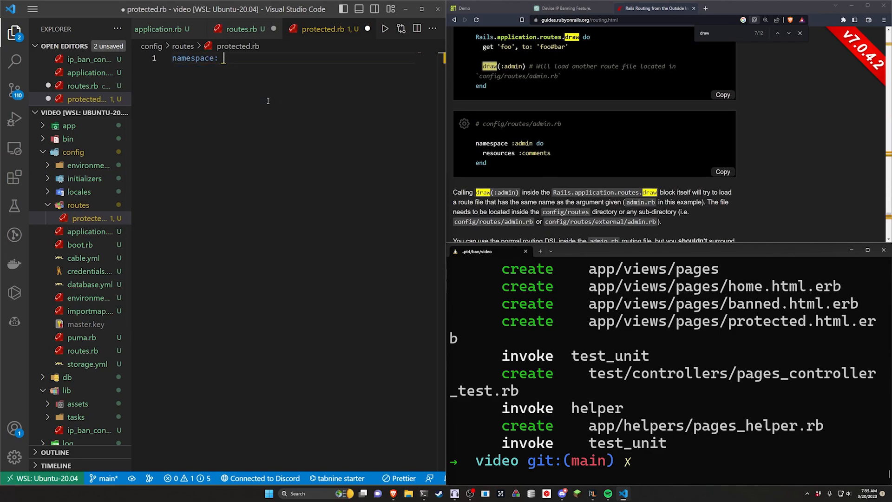
Write the protected namespace and page routes in protected.rb, then return to routes.rb.
type(":protected do")
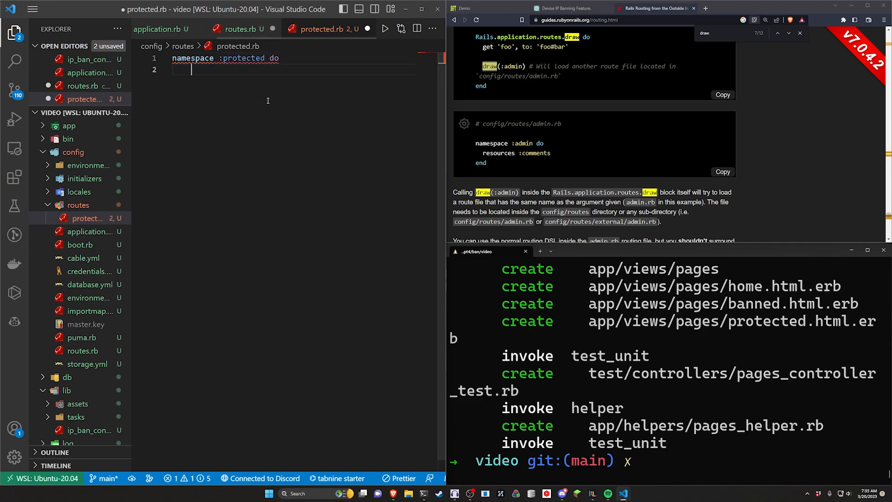
type("end")
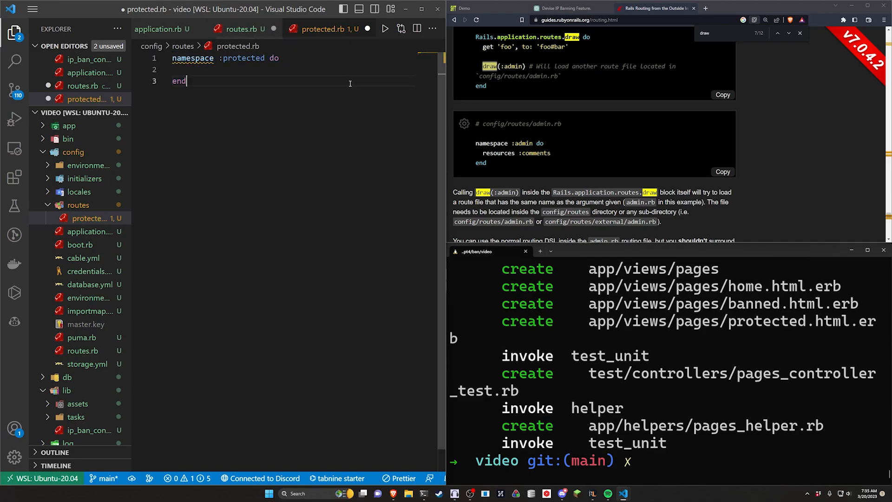
type("get 'pages/home'")
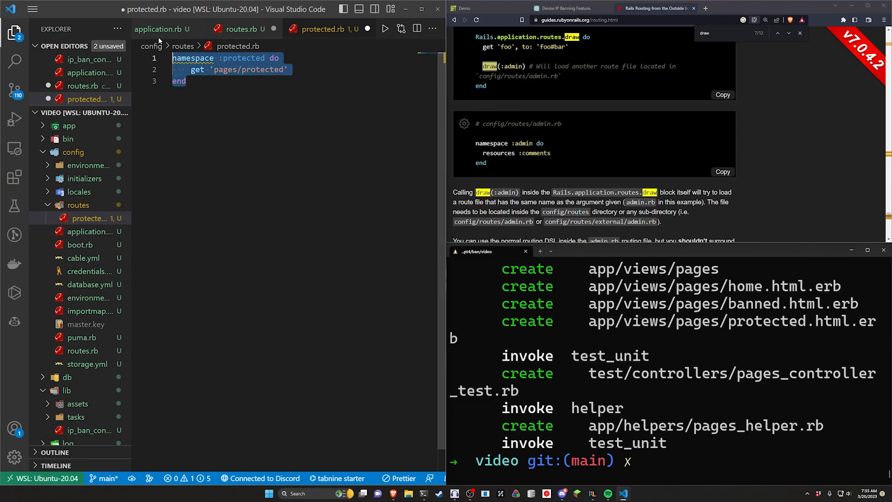
left_click(239, 28)
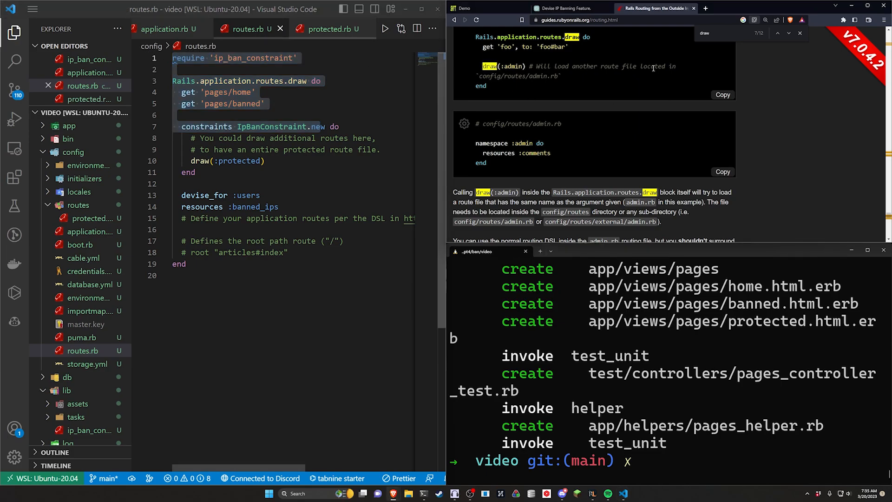
Add a catch-all match '*path' route to home#banned via :all with constraints.
left_click_drag(173, 69, 319, 104)
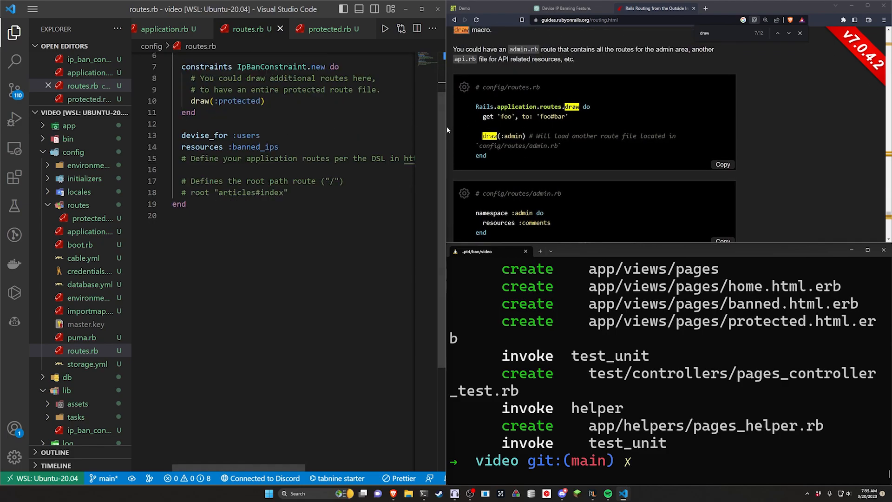
left_click(573, 8)
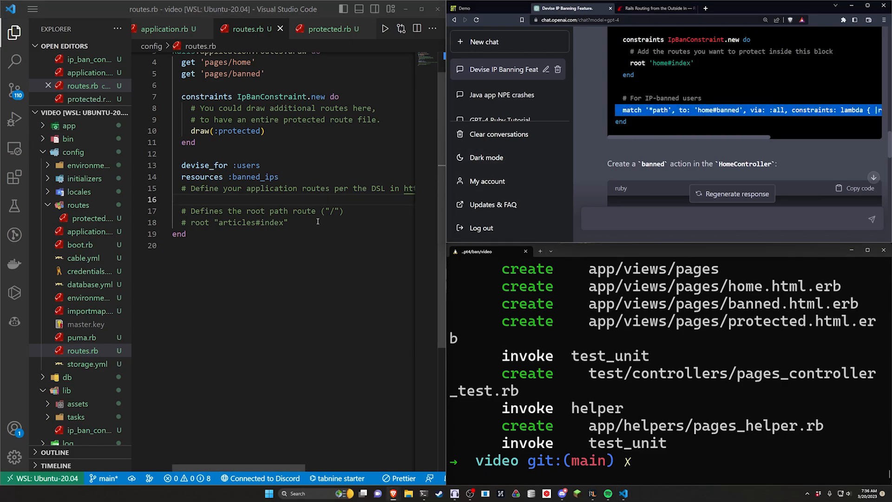
type("match '*path', to: 'home#banned', via: :all, constraints")
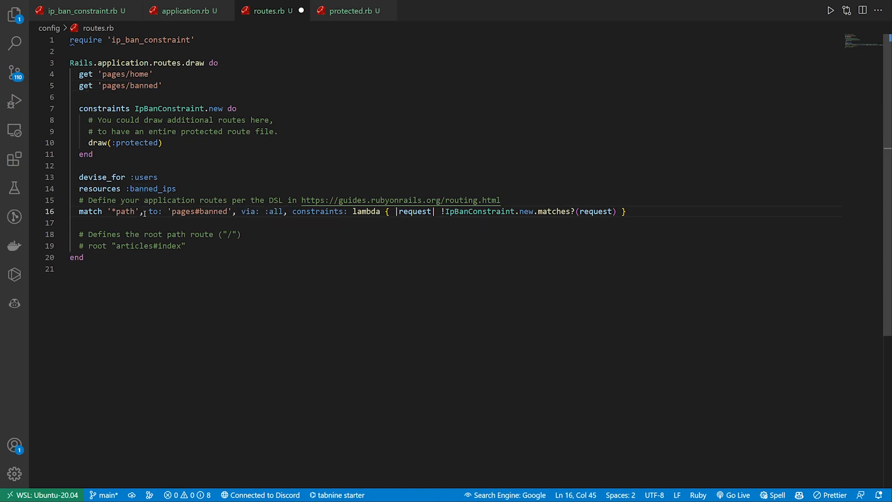
Spread the match route over several lines and begin a '# IpBanConstraint' comment after via: :all.
key("Enter")
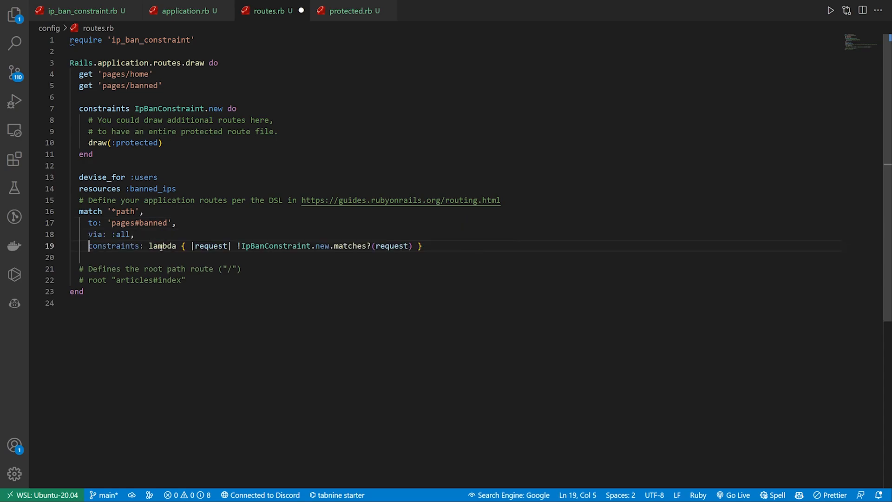
double_click(162, 245)
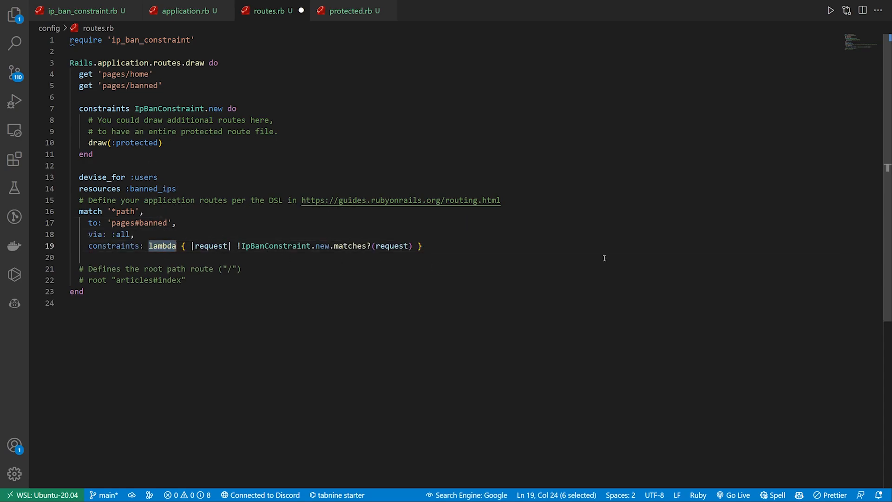
left_click(138, 234)
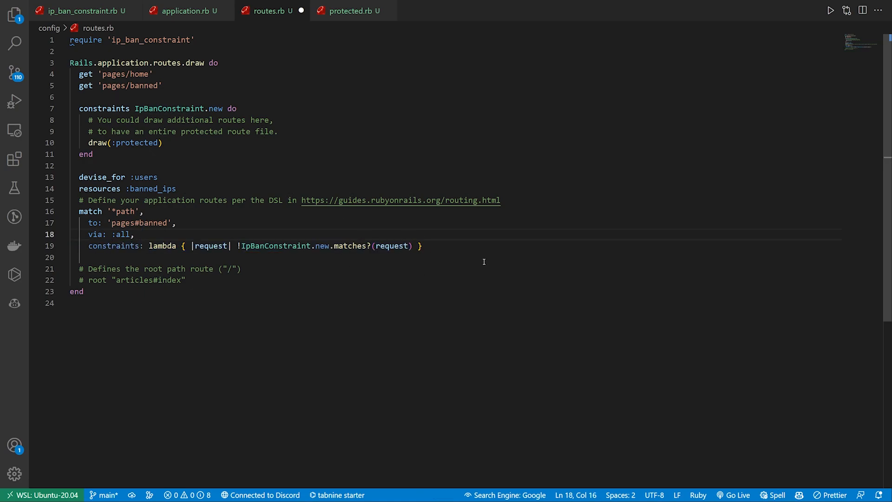
type("# Ip")
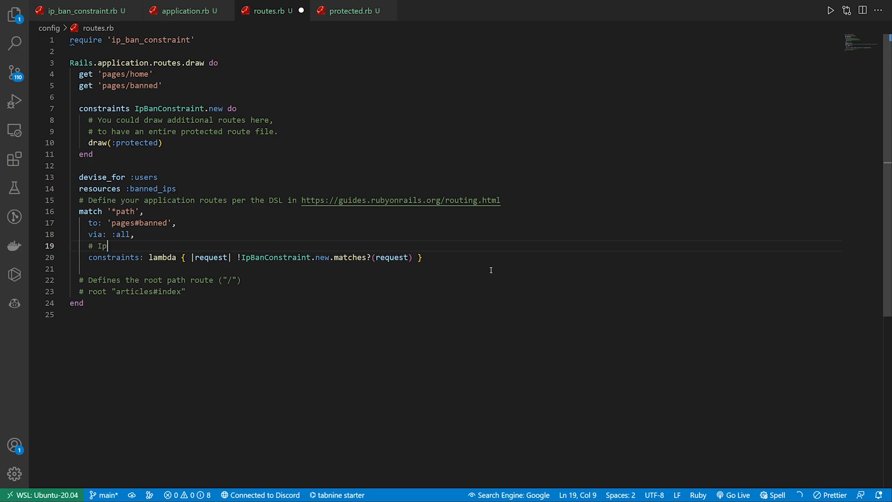
type("BanConstraint")
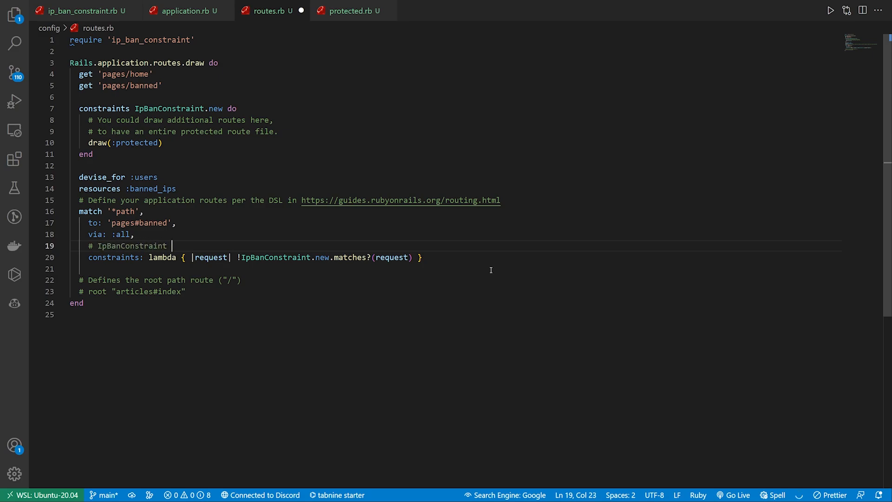
Write the first comment on IpBanConstraint's nil/true return, checking ip_ban_constraint.rb's logic.
type("returns nil if the IP is not banned.")
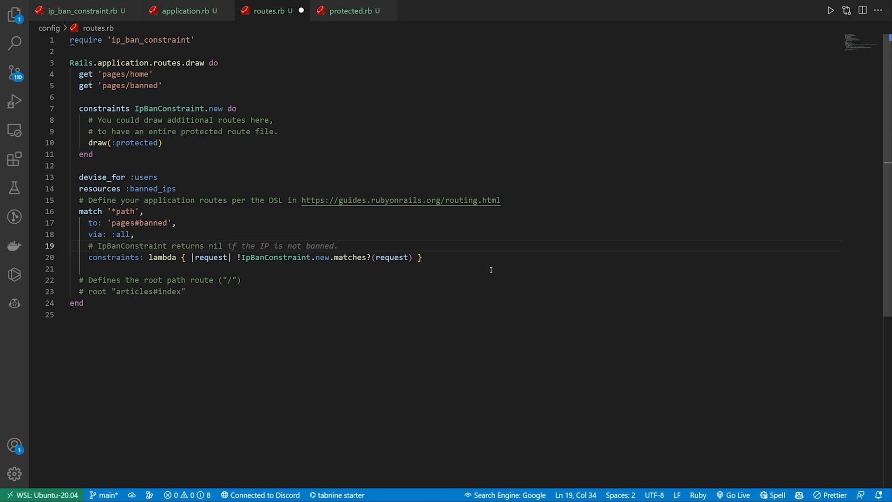
type("true if the IP is")
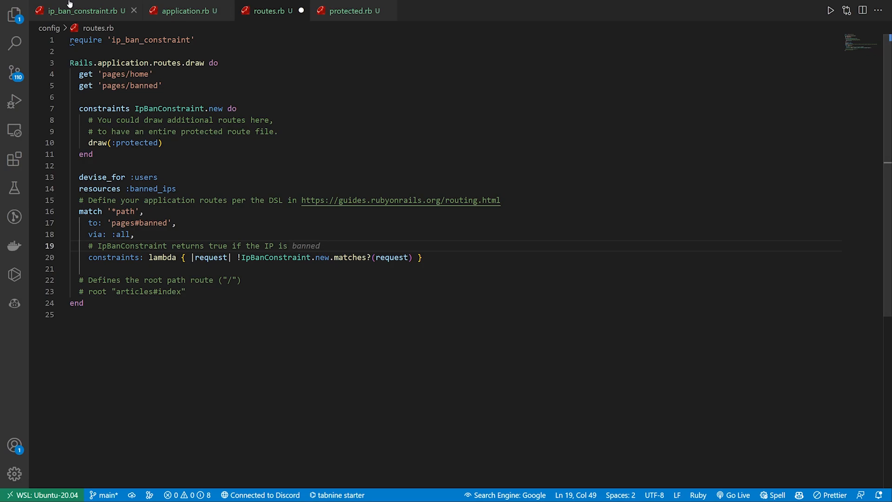
left_click(79, 10)
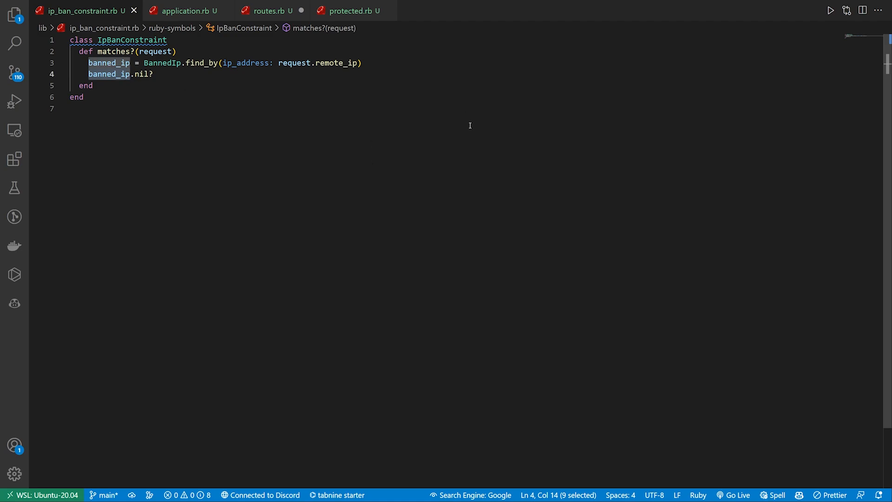
left_click(272, 11)
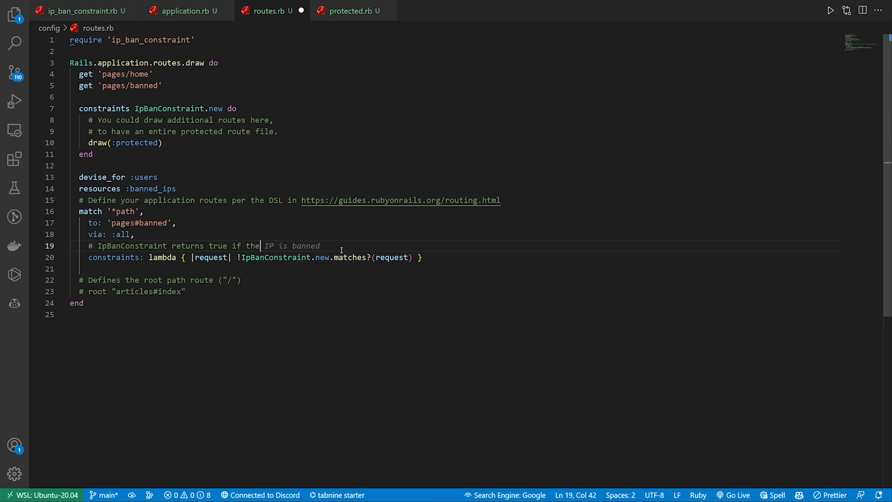
Write and revise the second comment explaining banned users can't access the page.
type("banned IP does not exist,")
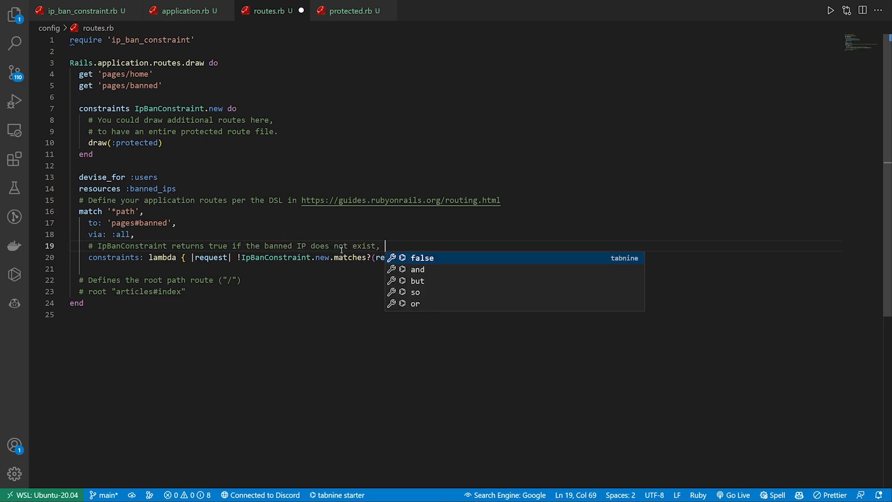
type("or if")
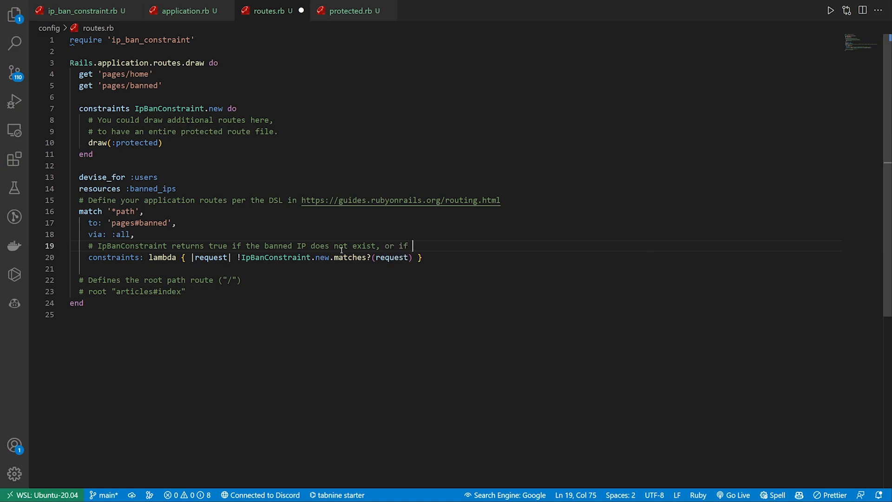
type("the user is not banned.")
type("# So, if the user is banned, we want to return false, and not match the route.")
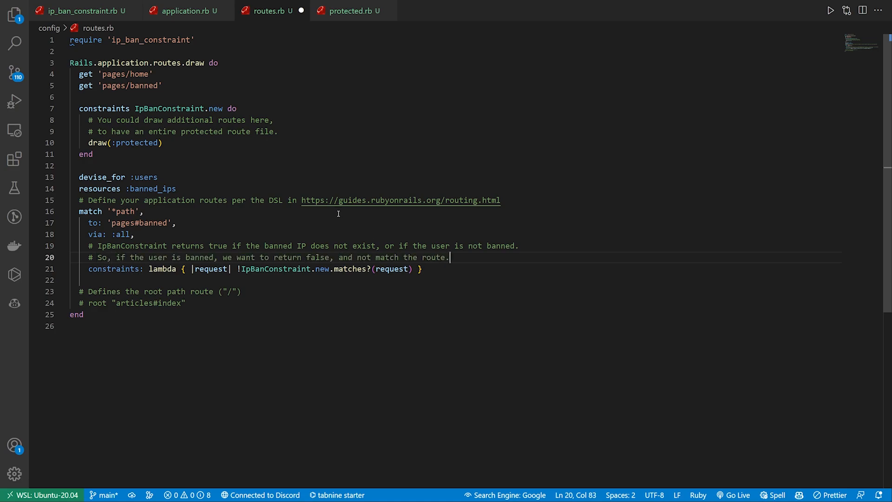
left_click_drag(218, 257, 448, 257)
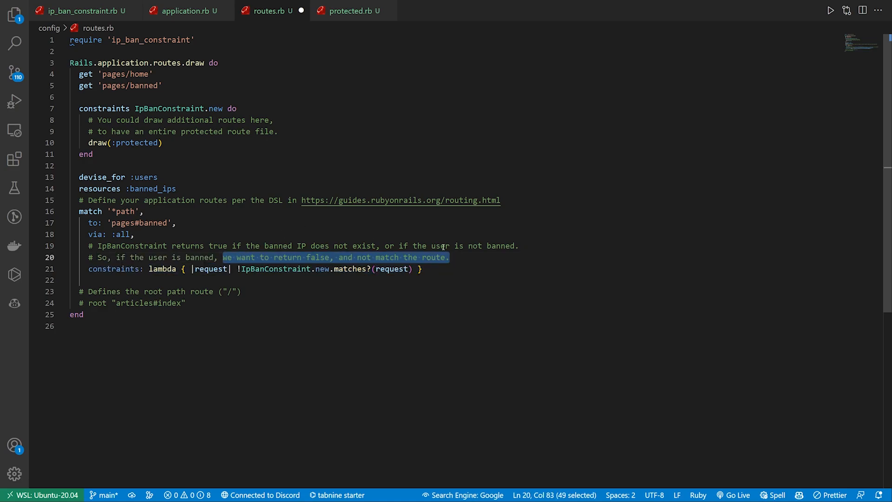
type("it returns true a")
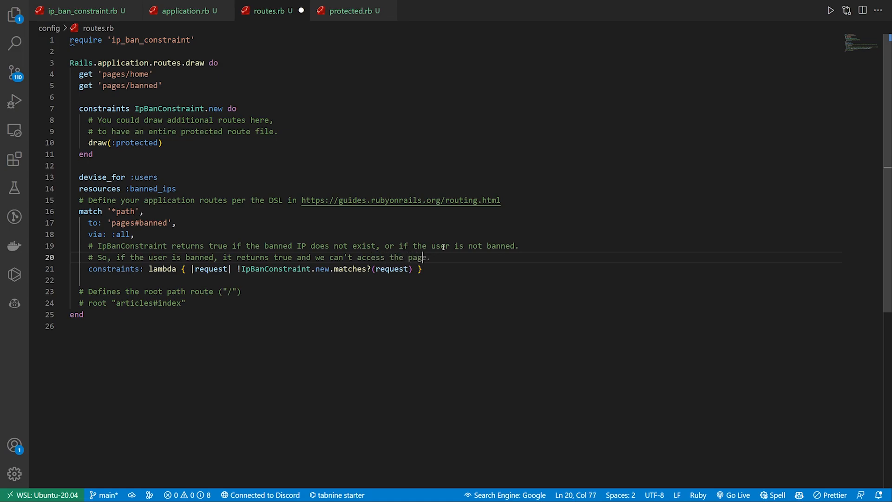
double_click(275, 269)
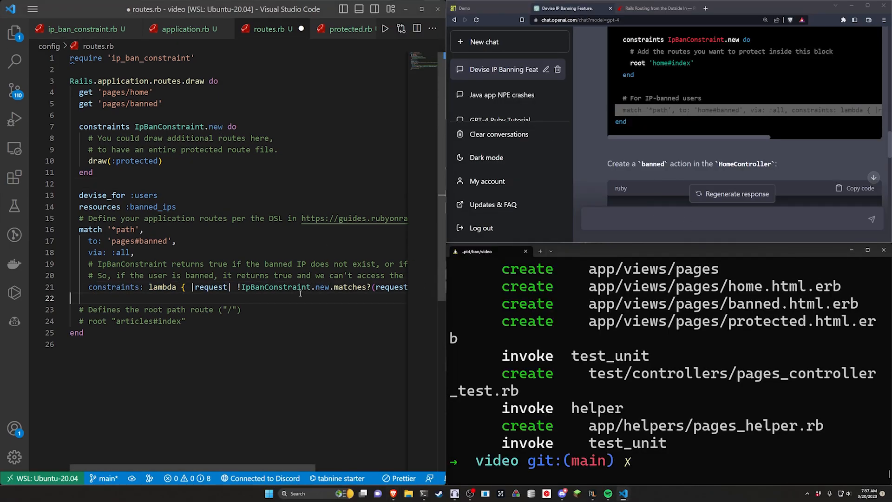
mouse_move(707, 335)
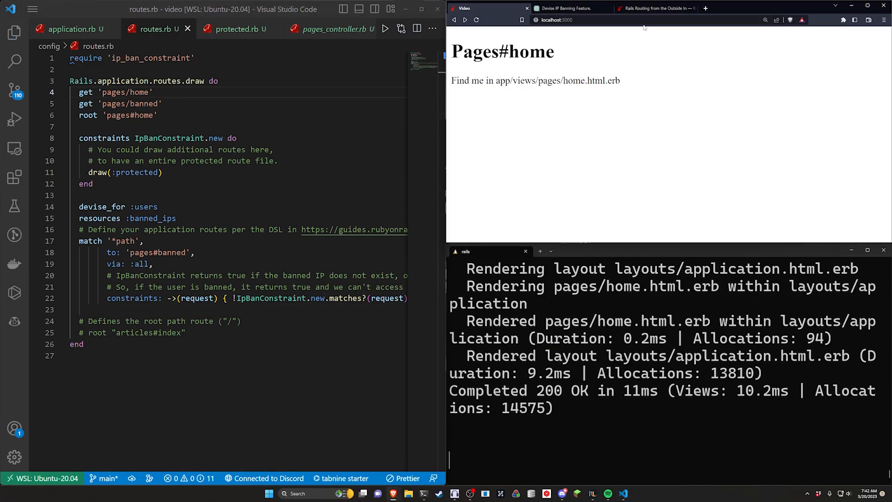
Load /pages/protected, inspect its routing error, and view protected.rb's namespace route.
left_click(588, 19)
type("/pages/protected")
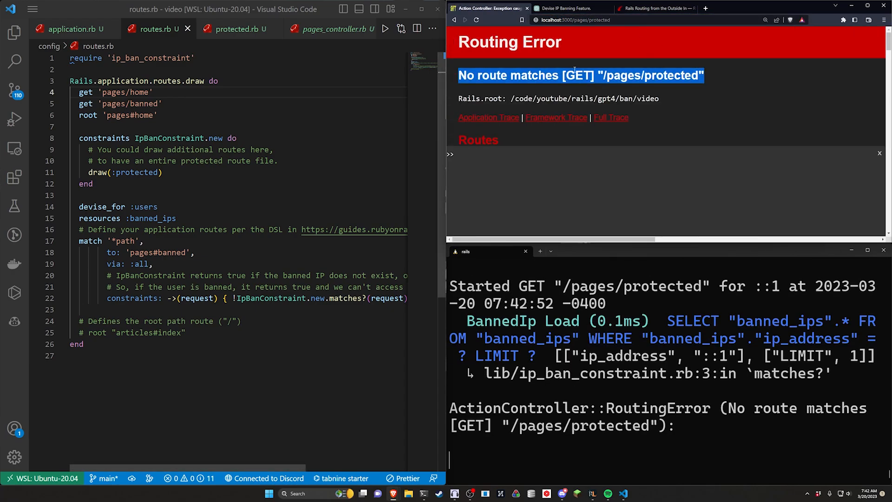
left_click(635, 68)
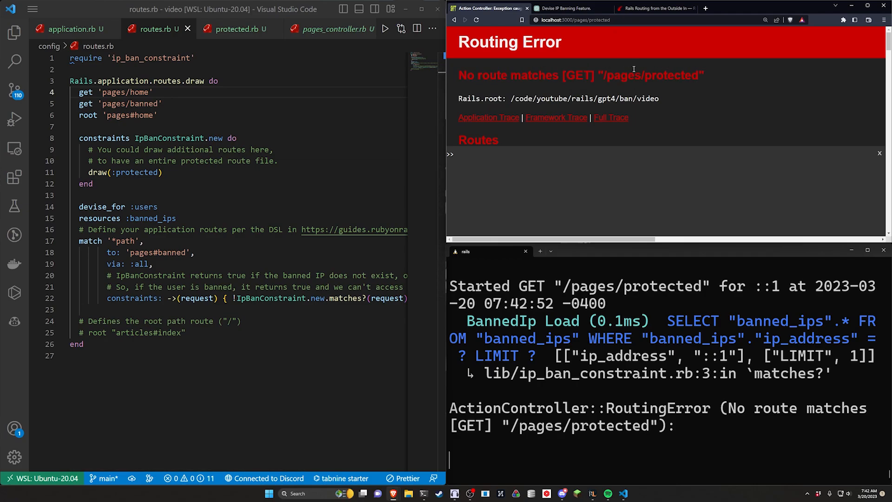
double_click(672, 75)
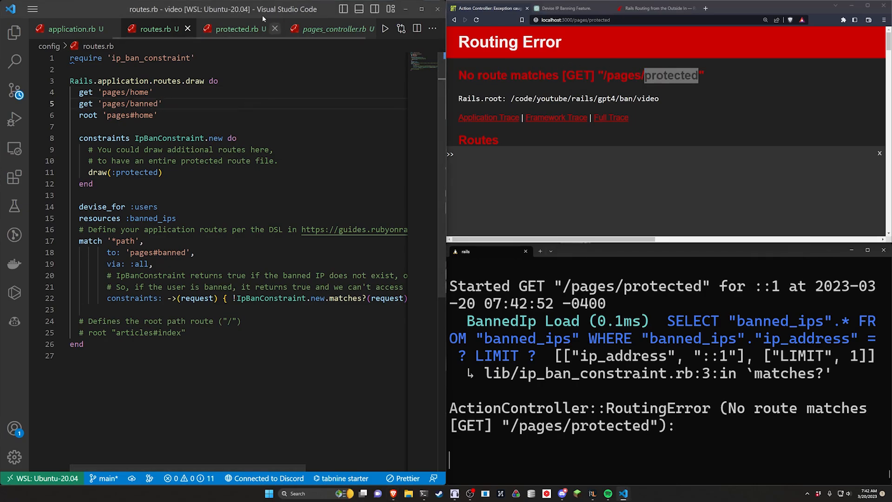
left_click(234, 29)
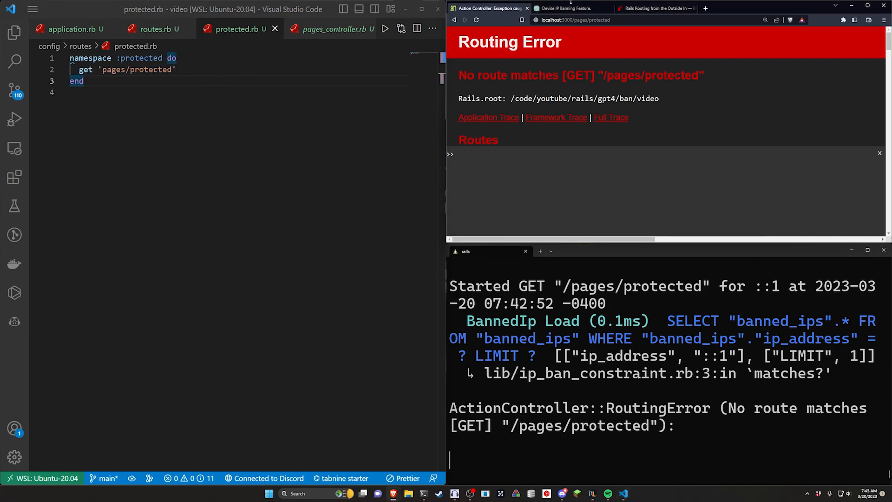
Select the commented draw(:protected) line in routes.rb to replace it with a direct route.
left_click(153, 29)
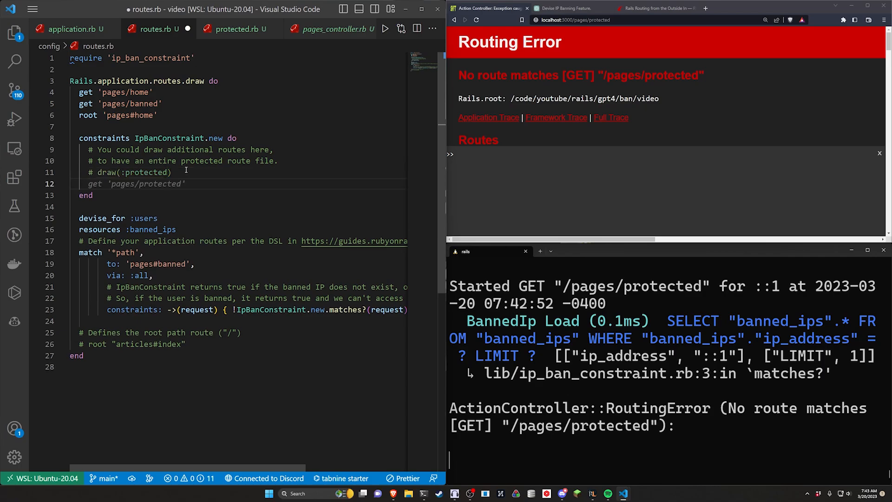
double_click(146, 184)
type("get 'pages/protected'")
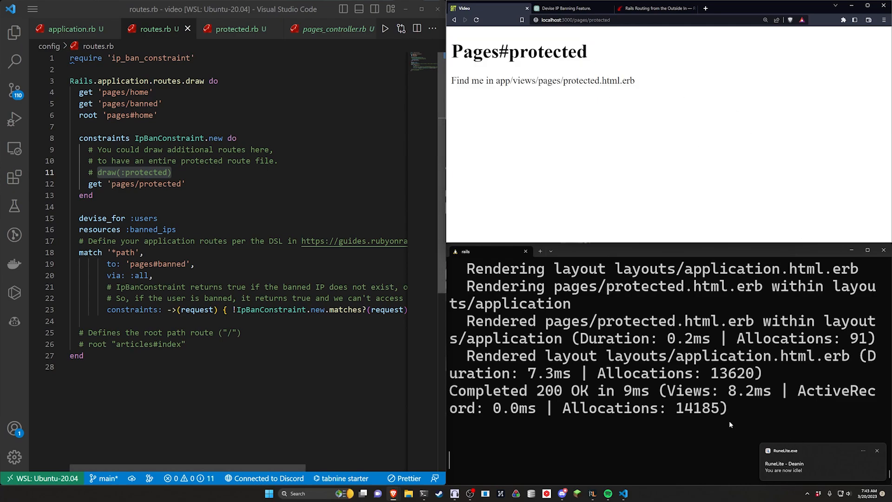
left_click_drag(91, 172, 185, 183)
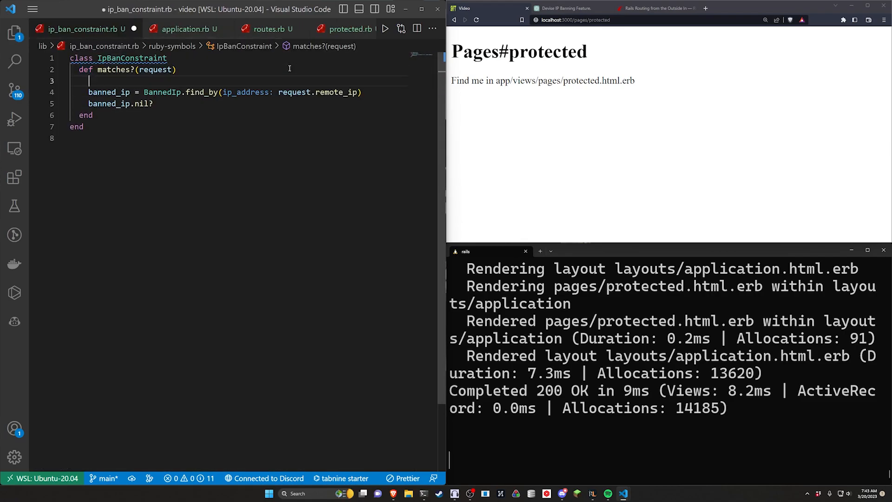
Insert puts "Request IP: #{request.remote_ip}" as the first line of matches?
type("puts \"Request IP: #{request.remote_ip}\"")
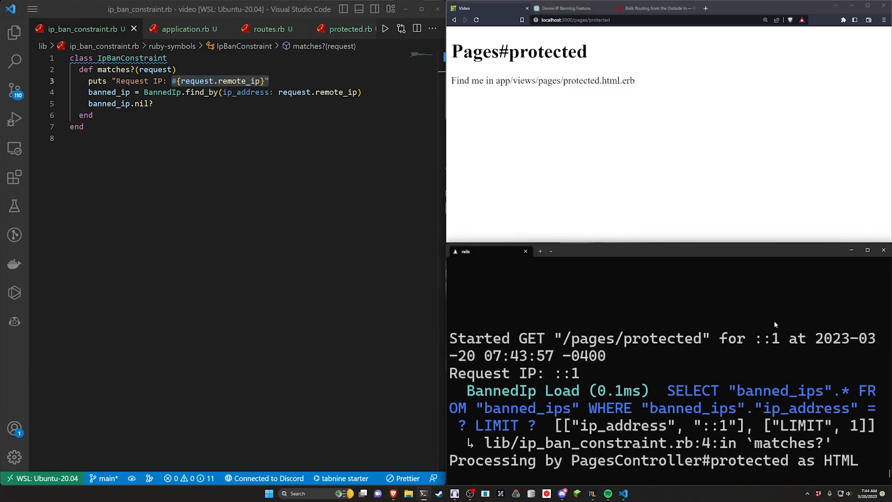
mouse_move(789, 327)
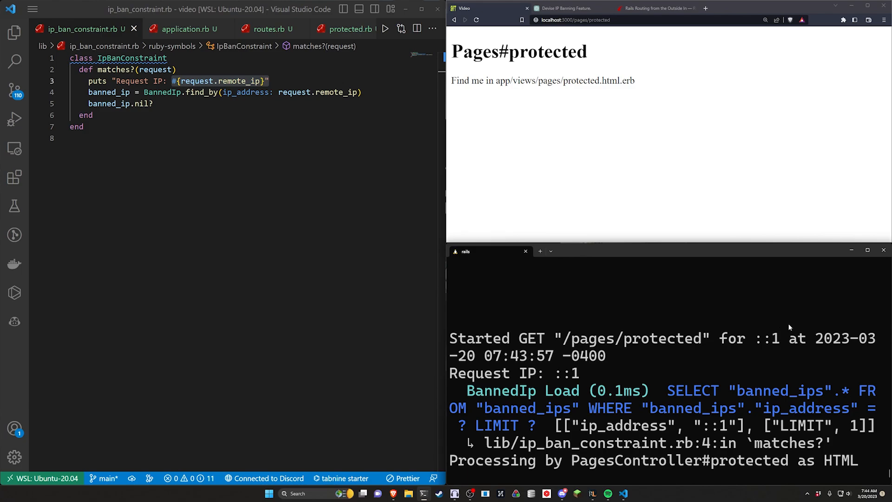
mouse_move(672, 342)
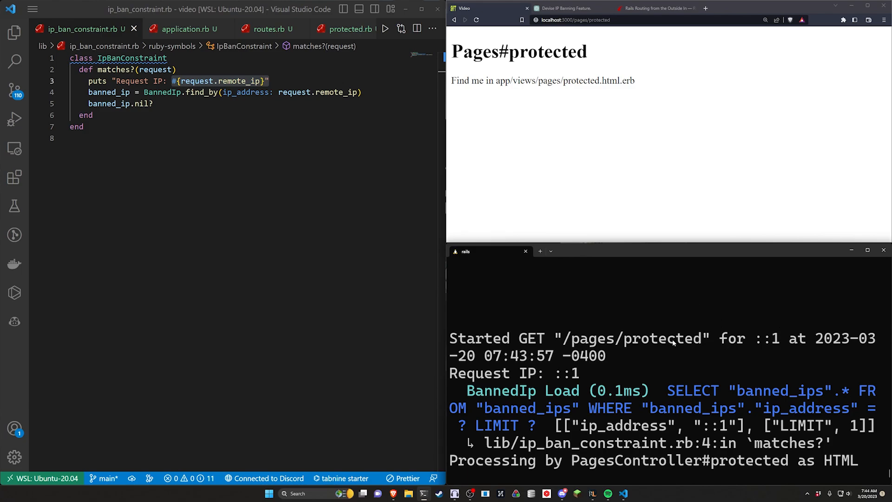
mouse_move(631, 353)
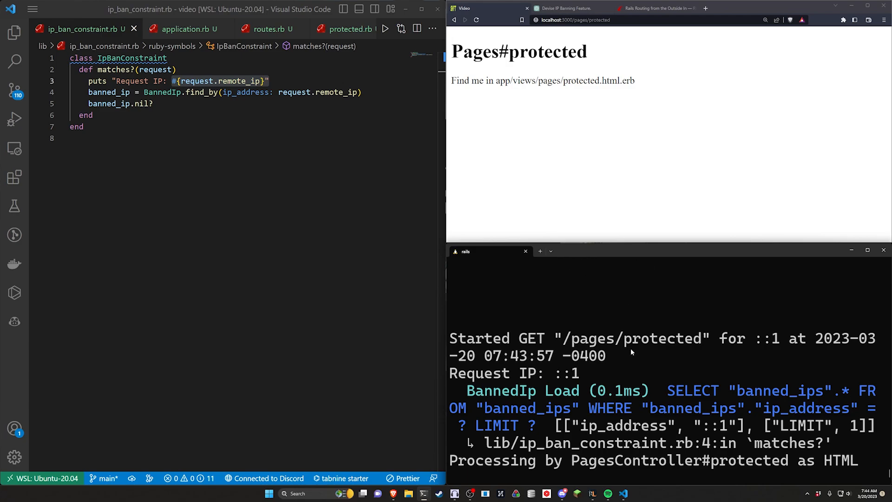
mouse_move(653, 356)
type("local")
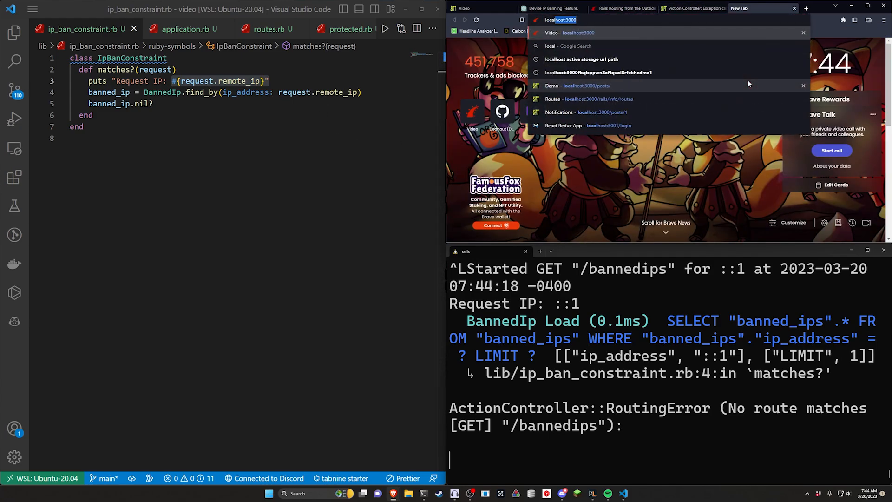
From the routes listing, create and save a new banned IP entry for ::1.
left_click(553, 99)
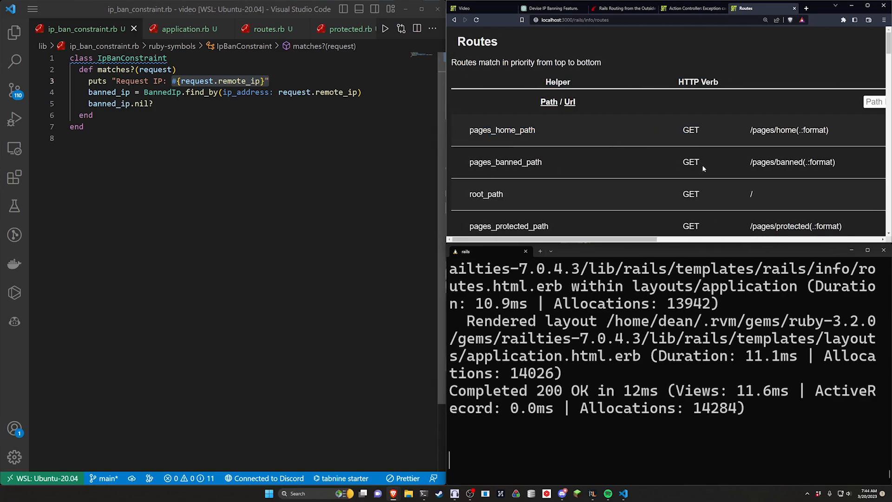
scroll("down", 3)
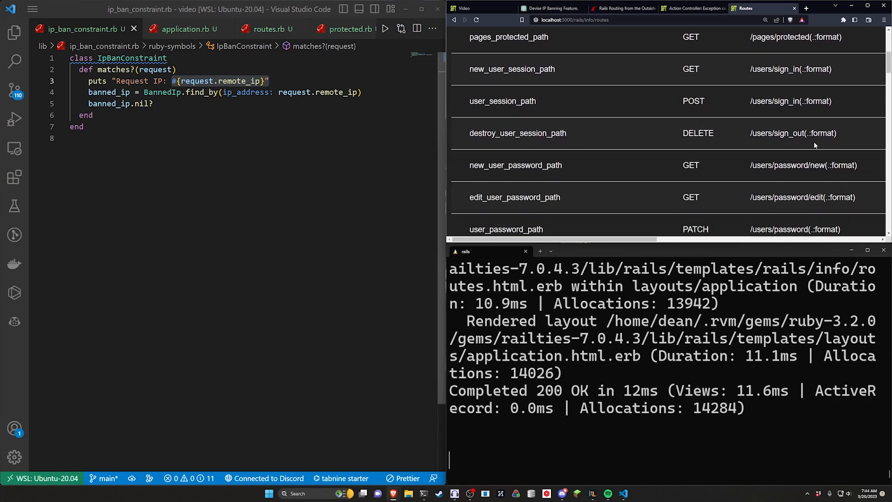
scroll("down", 3)
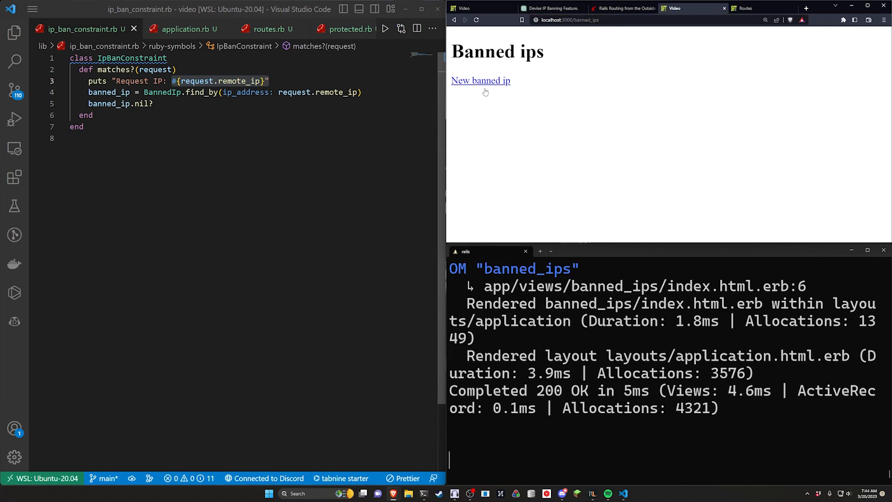
left_click(481, 81)
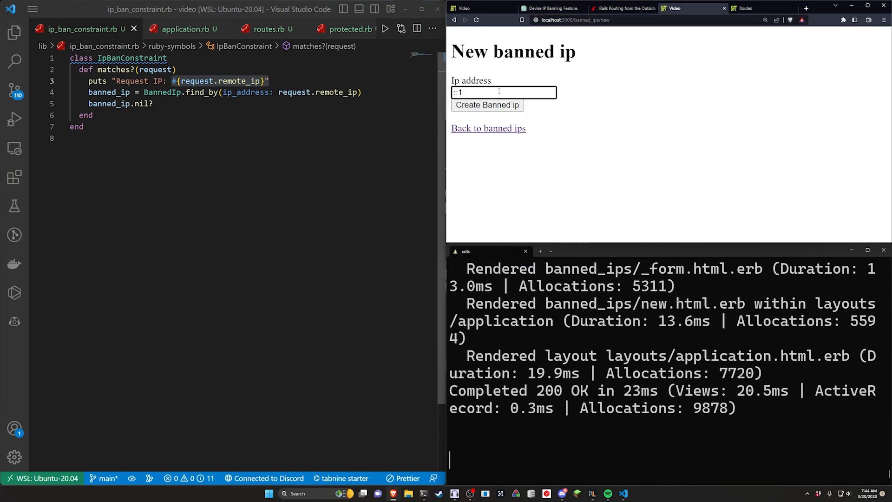
left_click(488, 105)
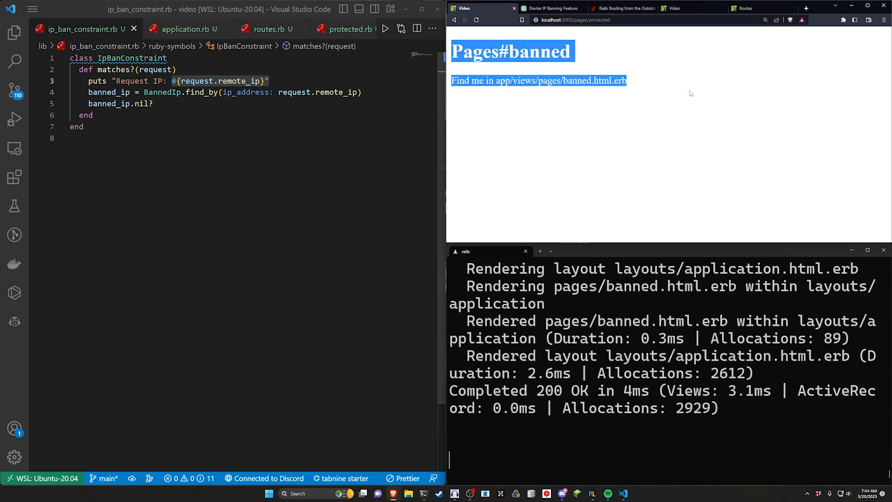
Make the banned action render :banned with status :forbidden, following ChatGPT's answer.
left_click(556, 7)
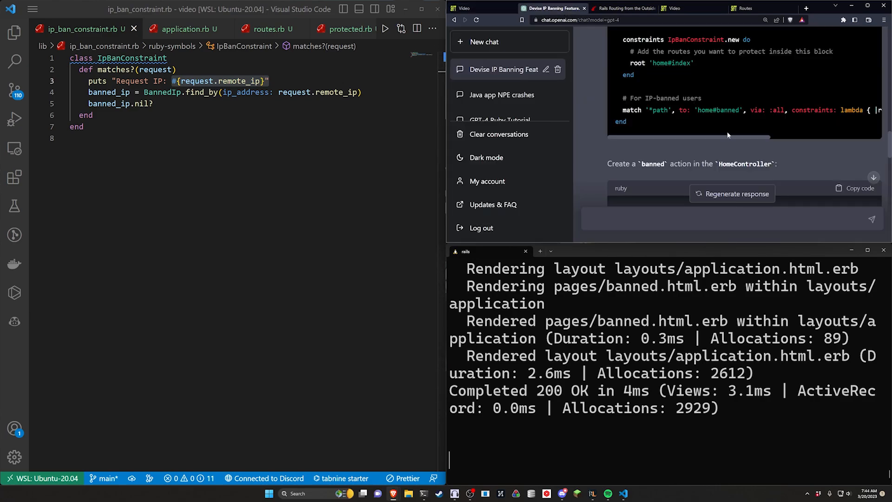
scroll("down", 3)
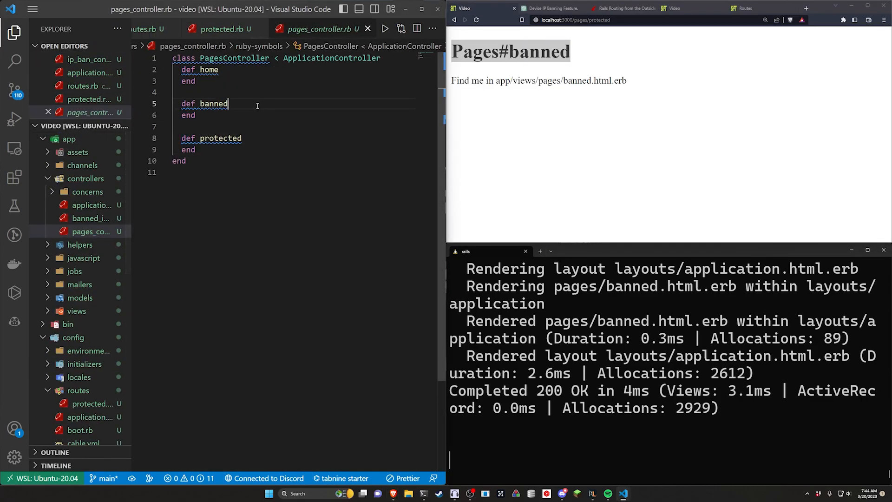
type("render :banned, status: :forbidden")
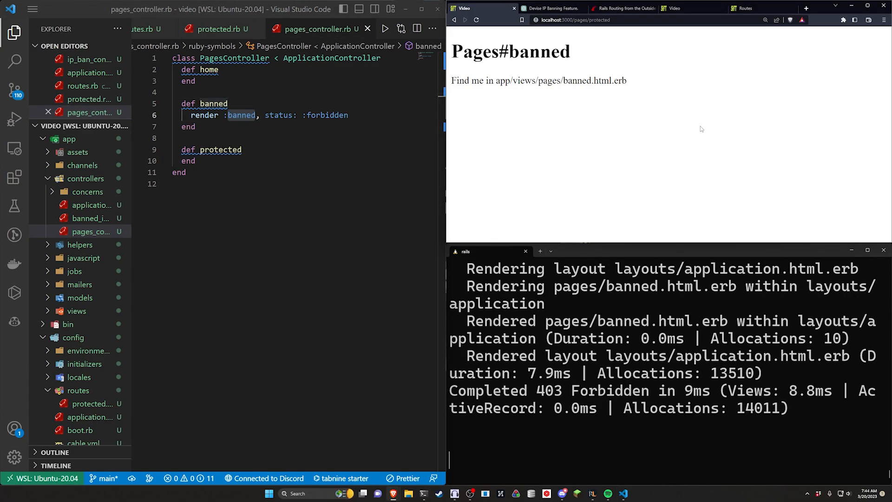
Copy ChatGPT's Access Denied markup and open app/views/pages/banned.html.erb.
left_click(554, 8)
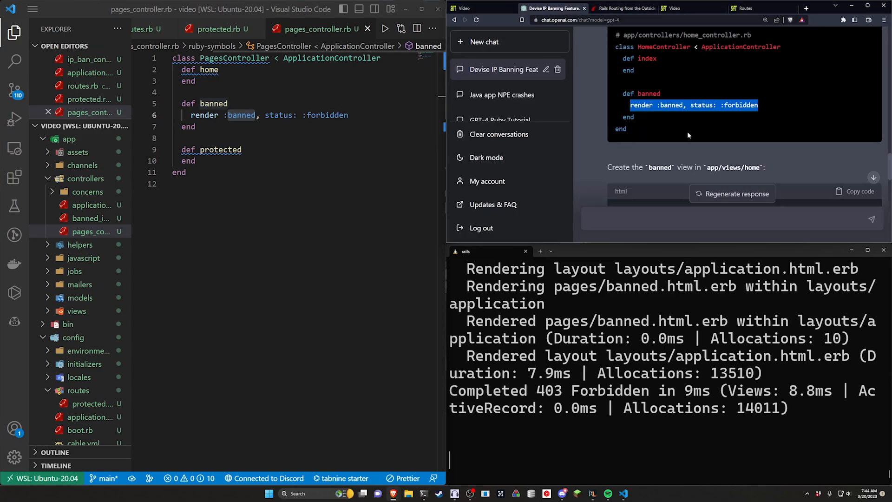
left_click(854, 191)
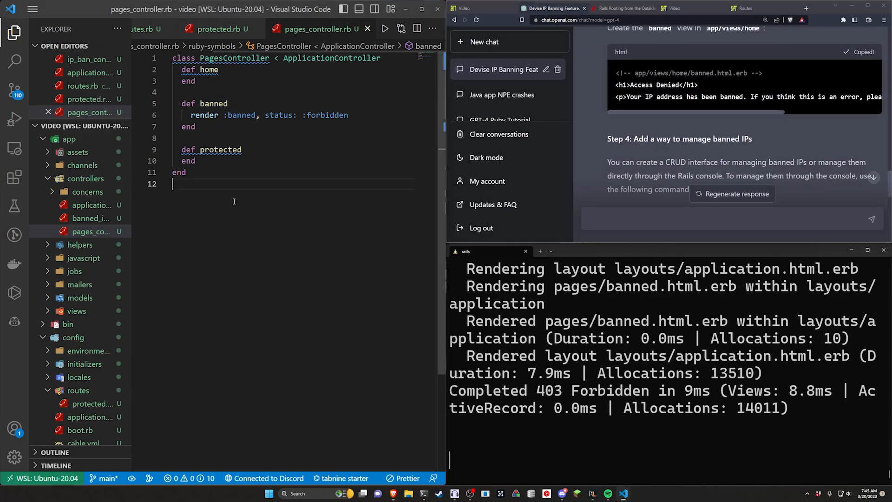
left_click(76, 311)
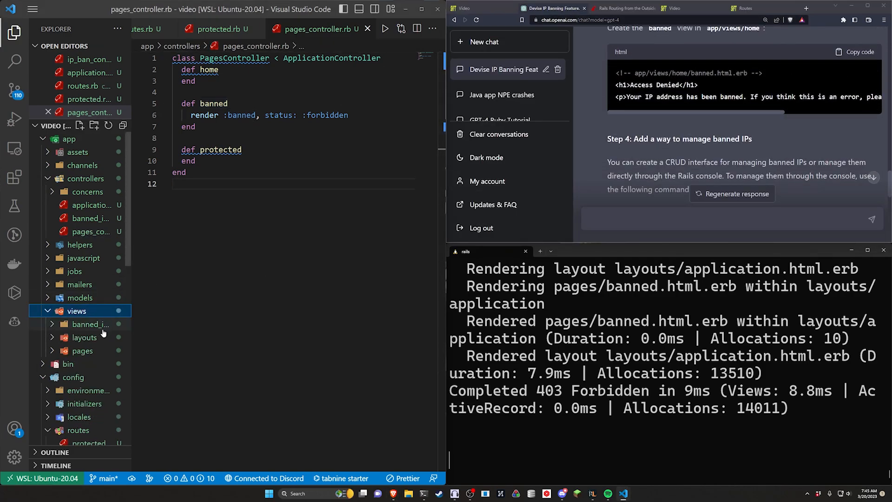
left_click(82, 351)
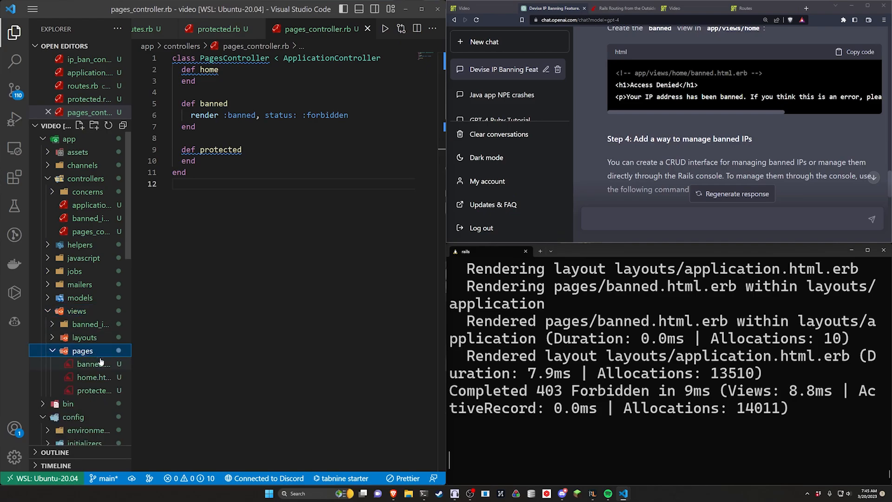
left_click(88, 364)
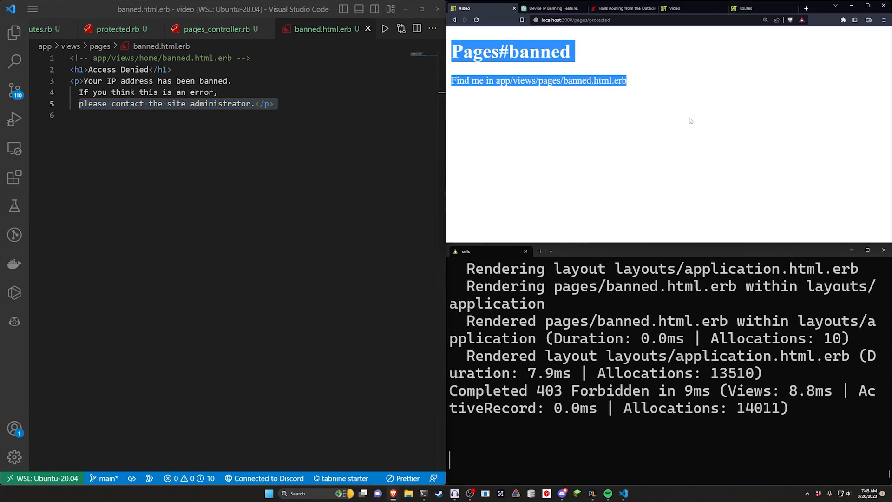
Reload /pages/protected to see Access Denied, then destroy the ::1 ban.
left_click(479, 19)
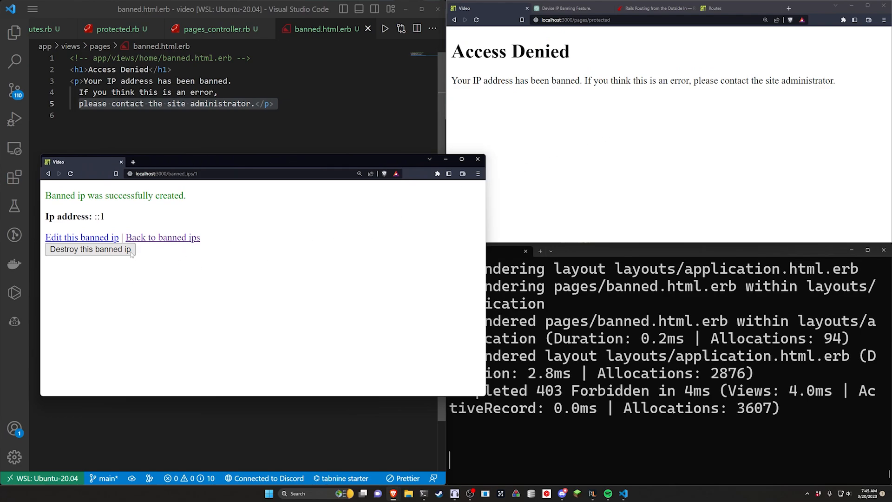
left_click(89, 250)
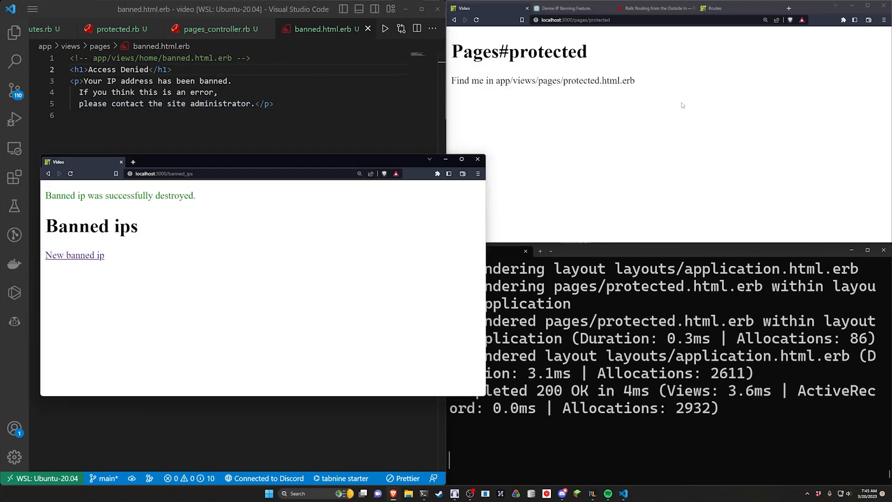
mouse_move(421, 169)
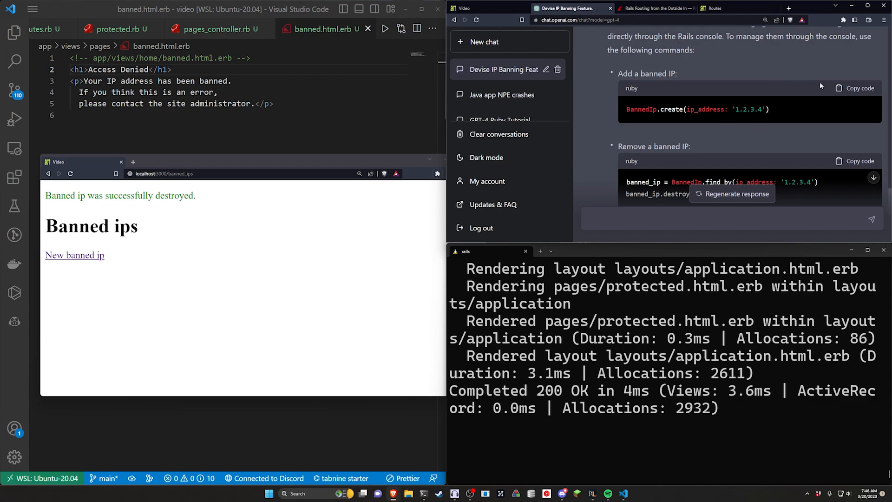
Select the BannedIp.create console command in ChatGPT and scroll through the conversation.
double_click(695, 109)
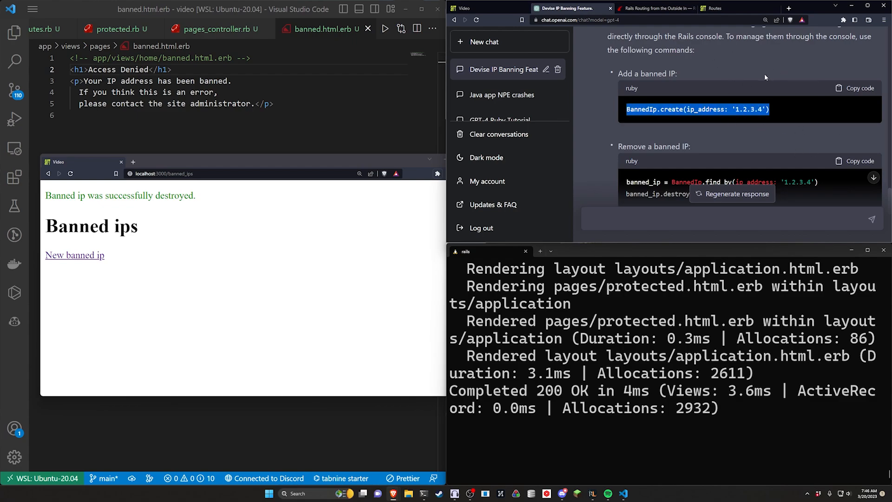
scroll("down", 3)
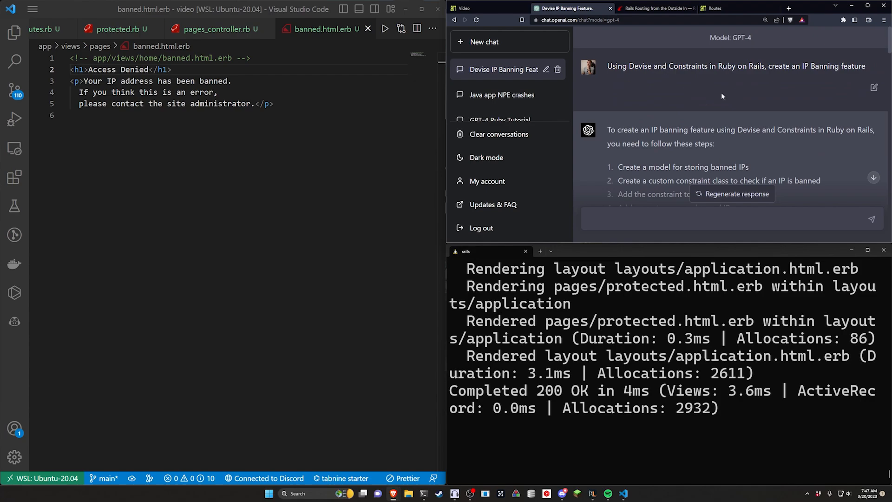
mouse_move(738, 117)
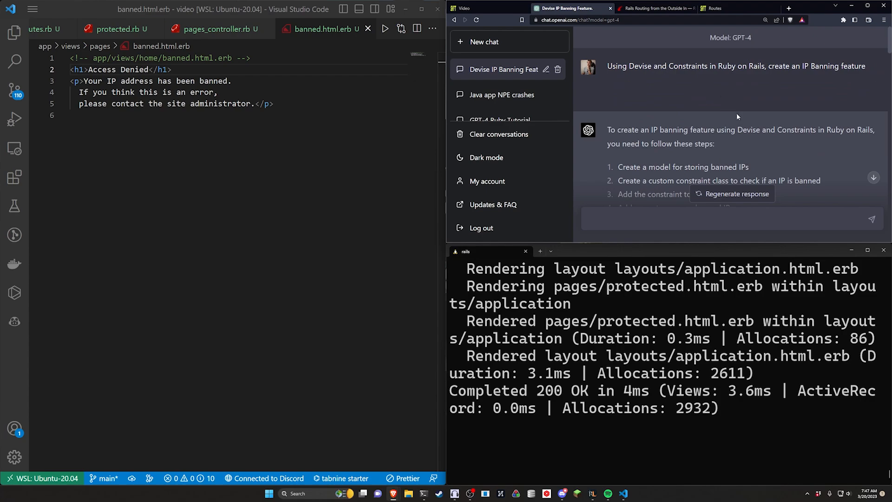